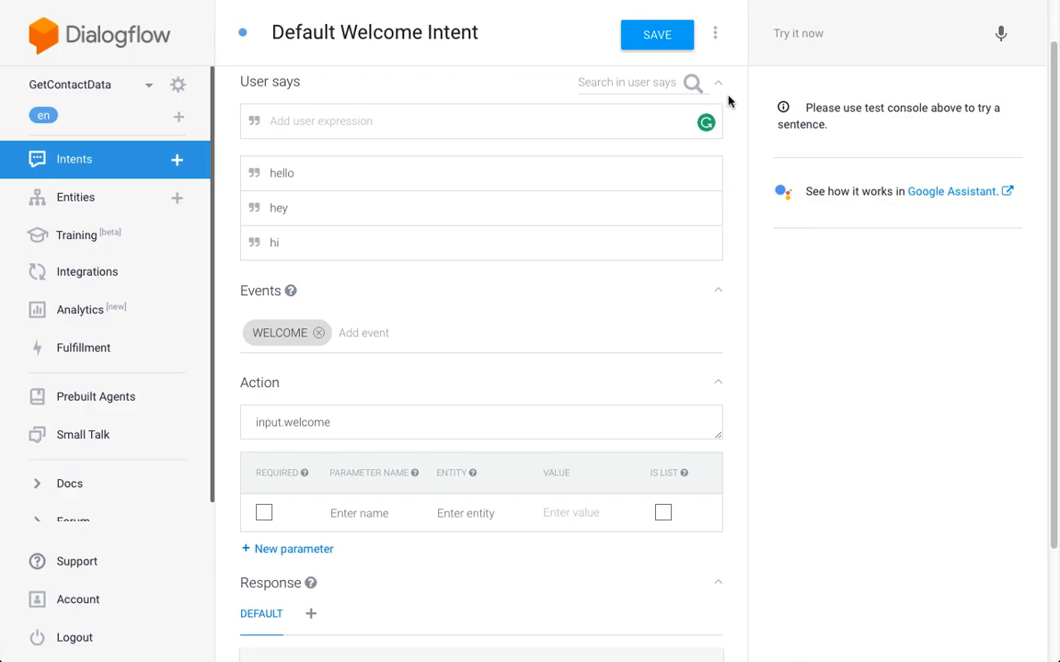
pyautogui.moveTo(736, 124)
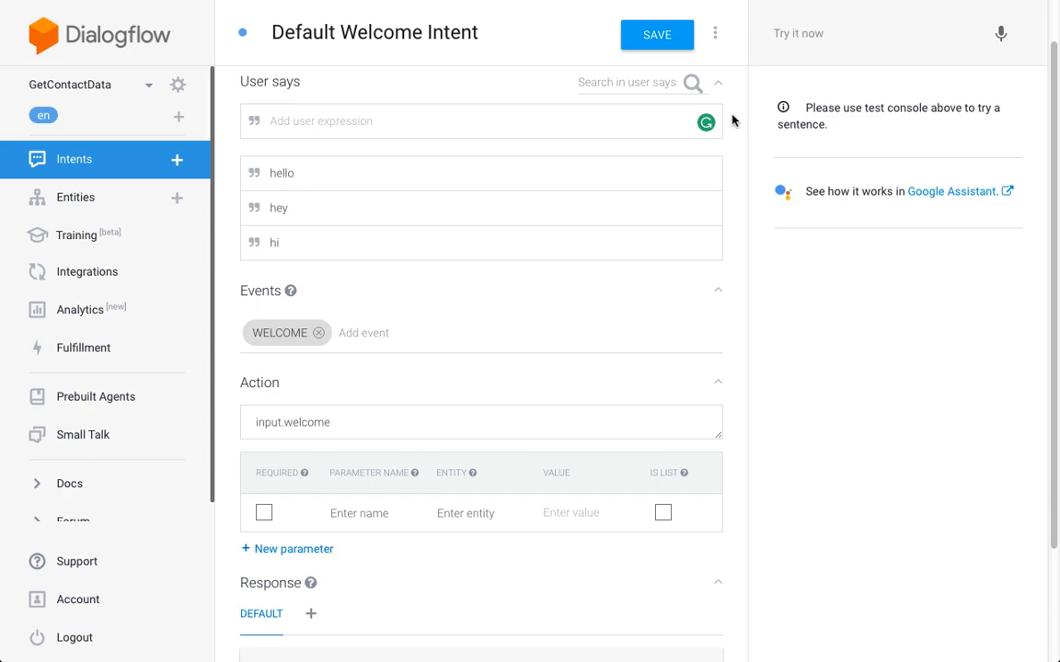
pyautogui.moveTo(398, 54)
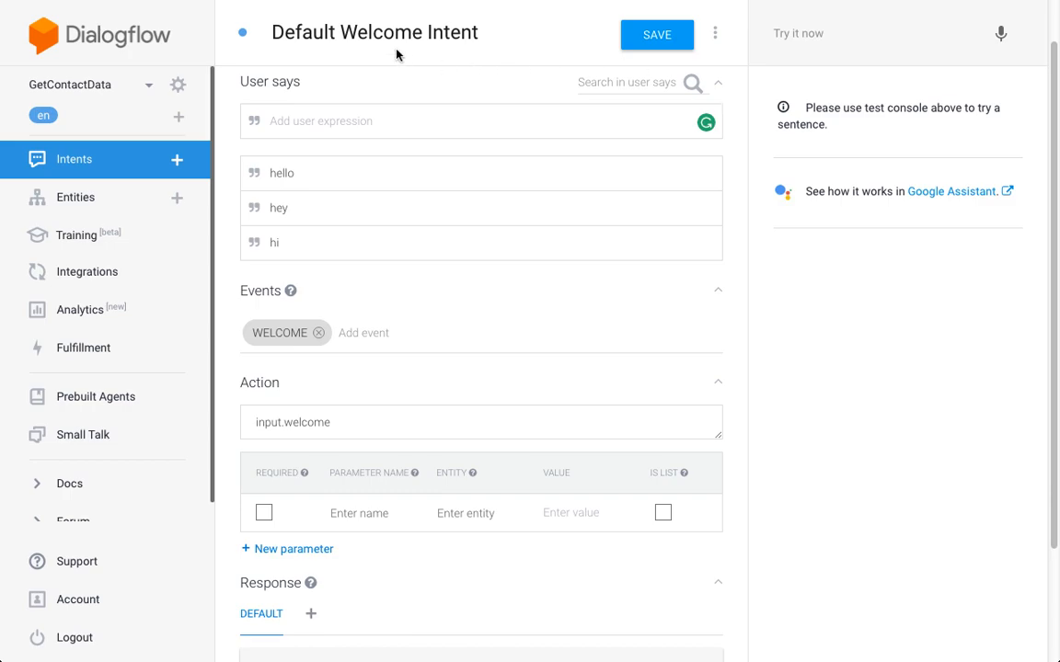
pyautogui.moveTo(754, 178)
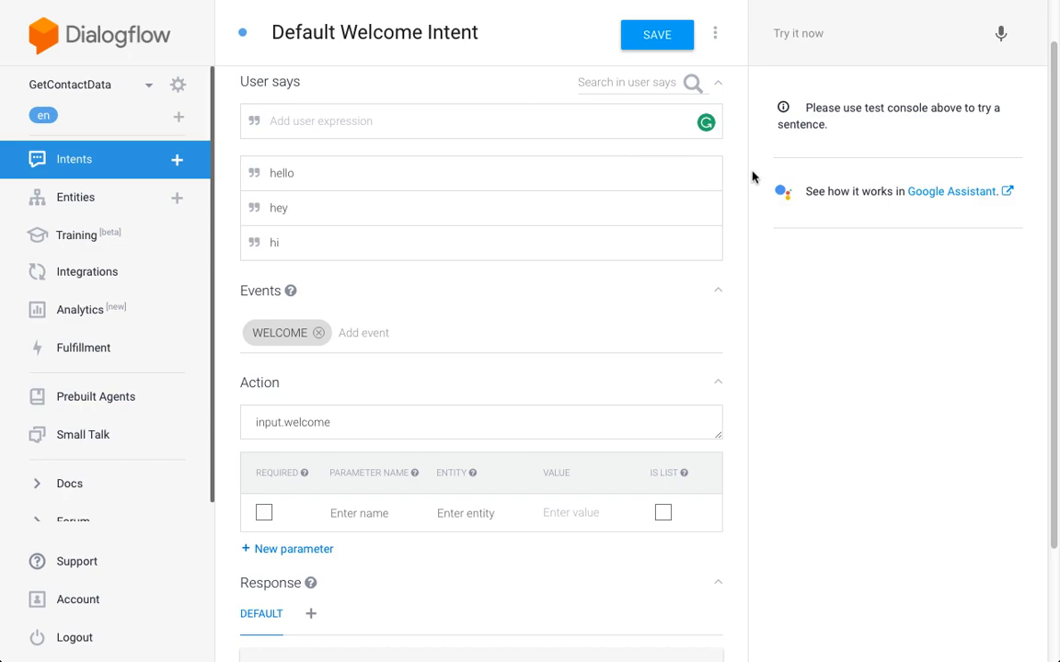
pyautogui.moveTo(686, 155)
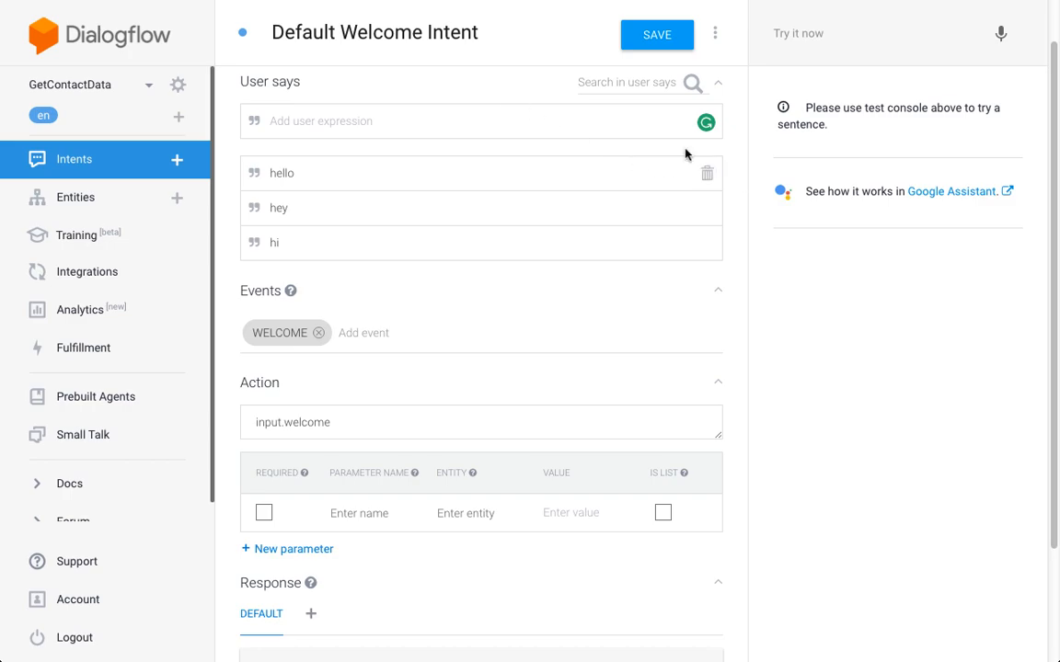
pyautogui.moveTo(292, 210)
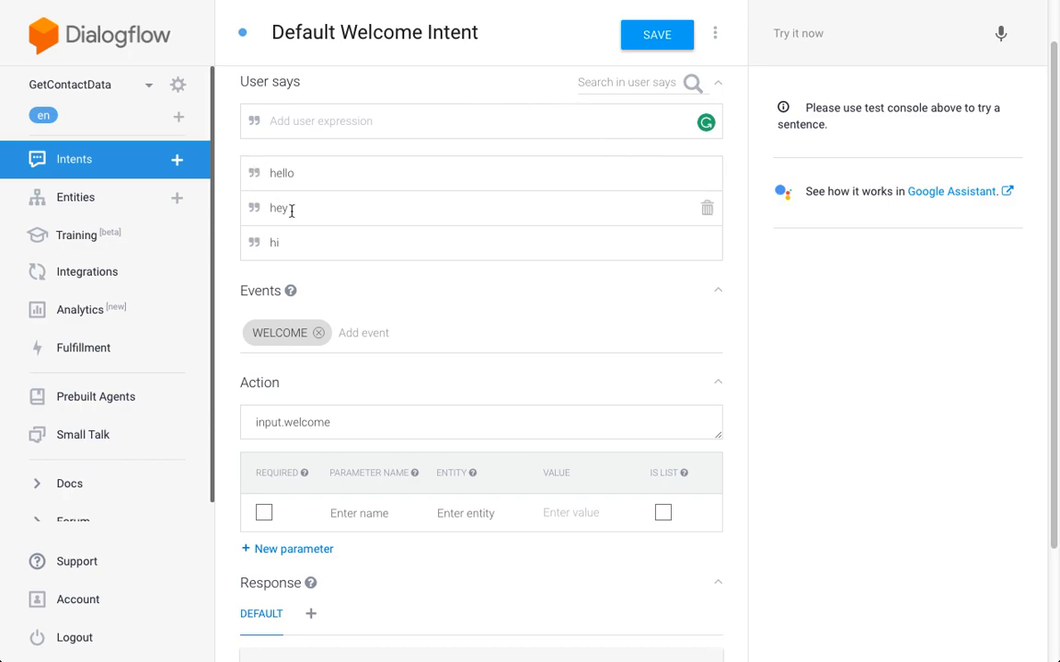
pyautogui.moveTo(305, 172)
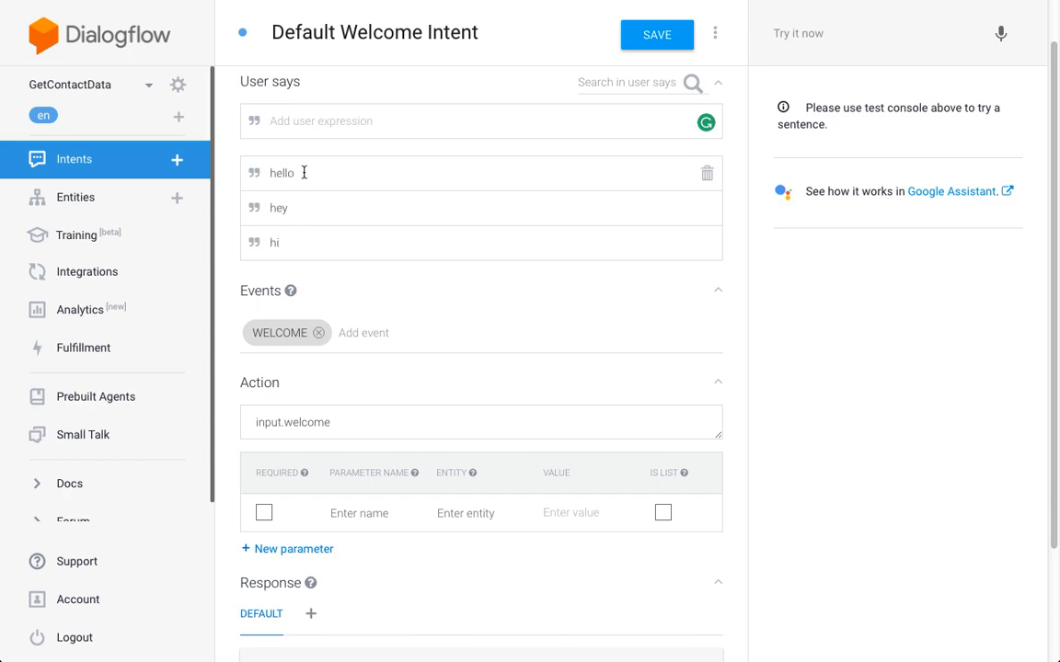
pyautogui.moveTo(385, 572)
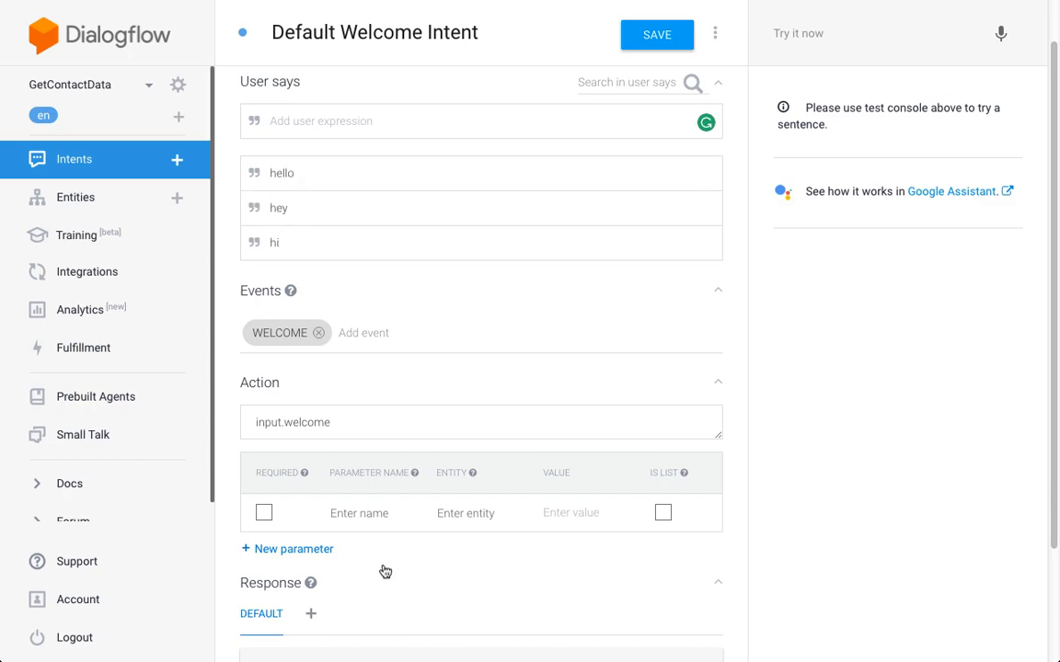
# Set the Default Welcome Intent's text response to 'Hey, what's your name?' and save.
pyautogui.scroll(-3)
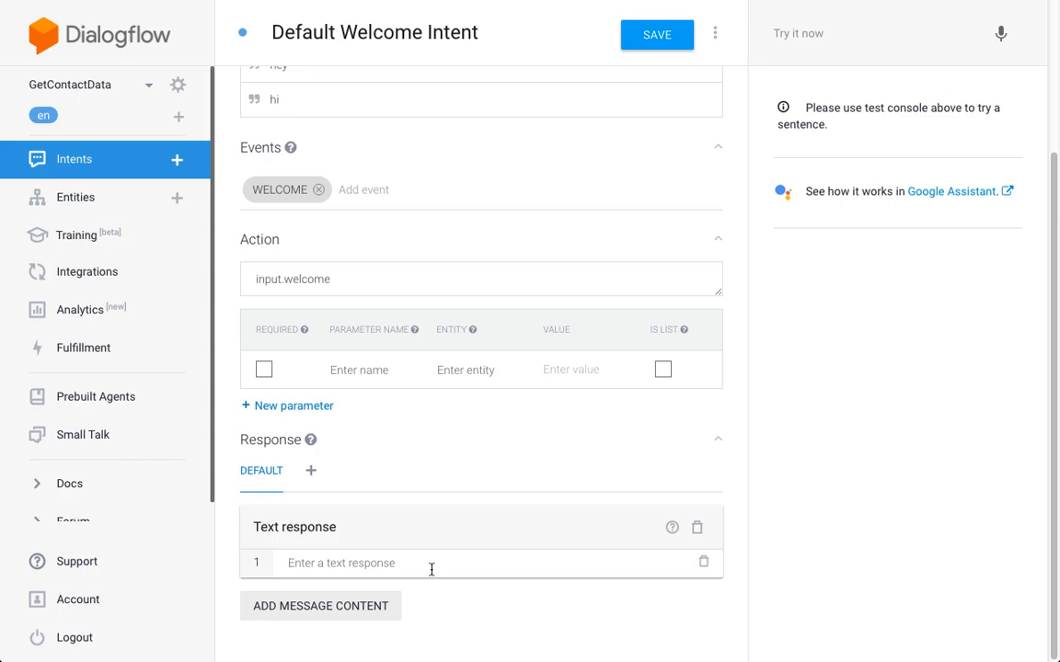
pyautogui.write("Hey, what's")
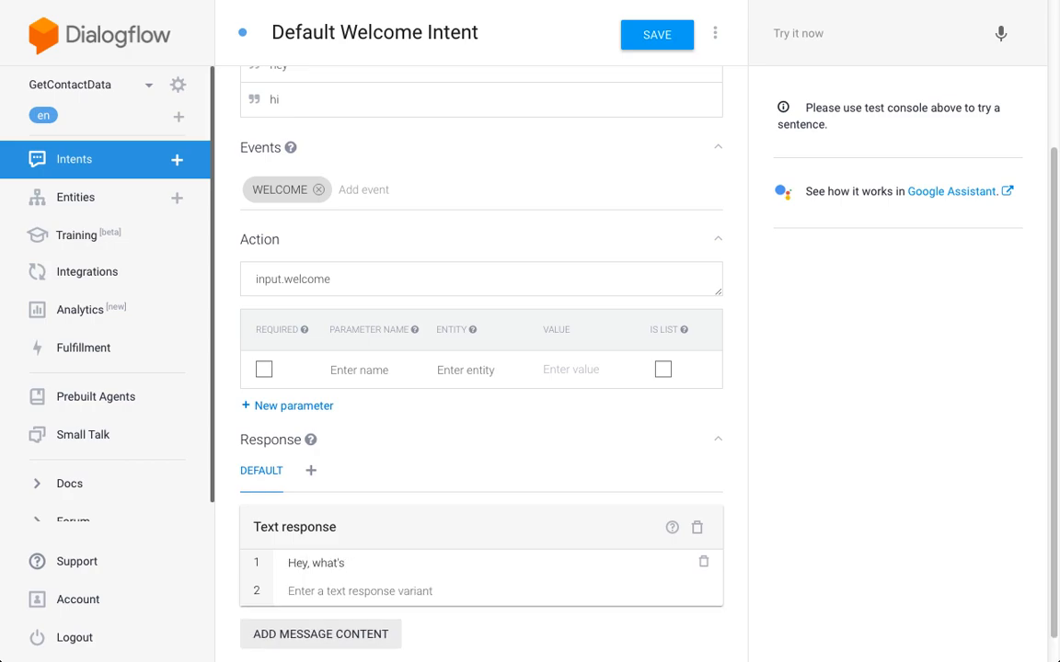
pyautogui.write('your name')
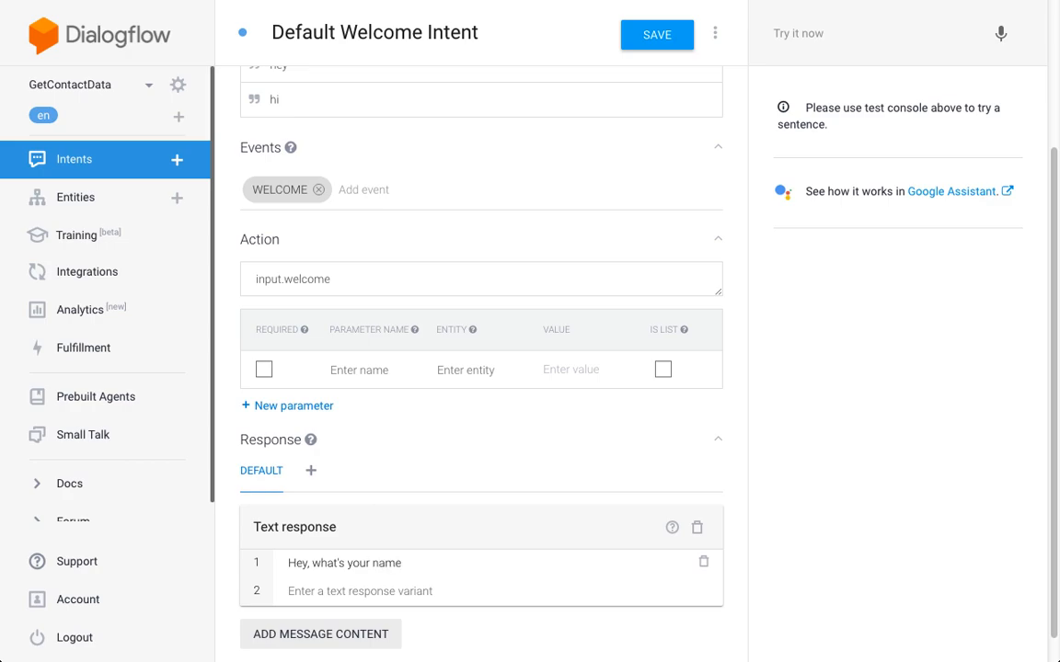
pyautogui.write('?')
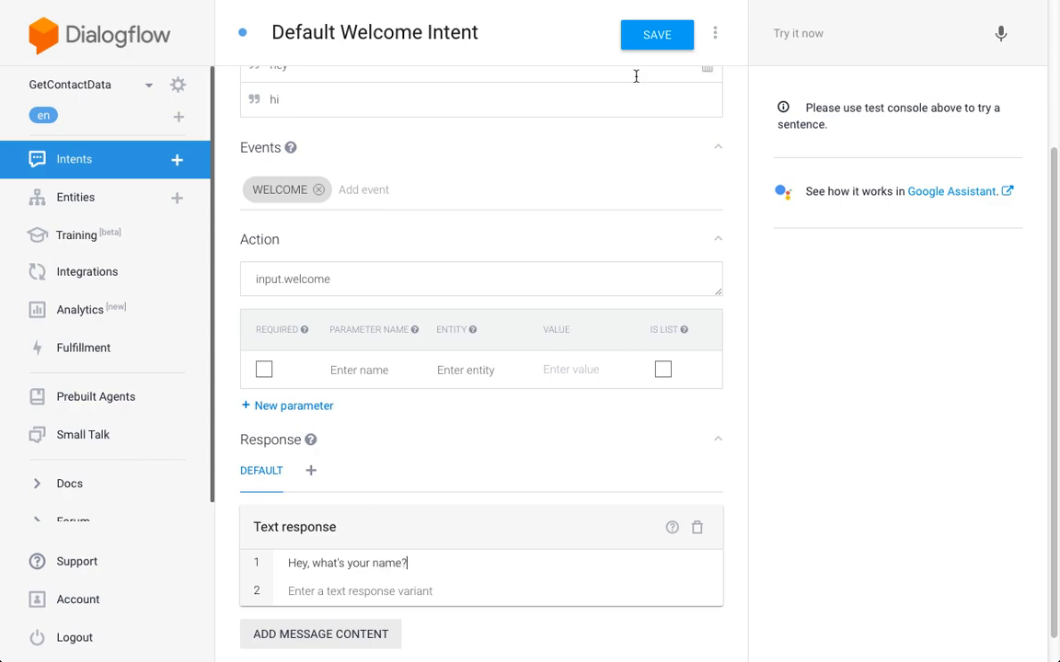
pyautogui.click(656, 34)
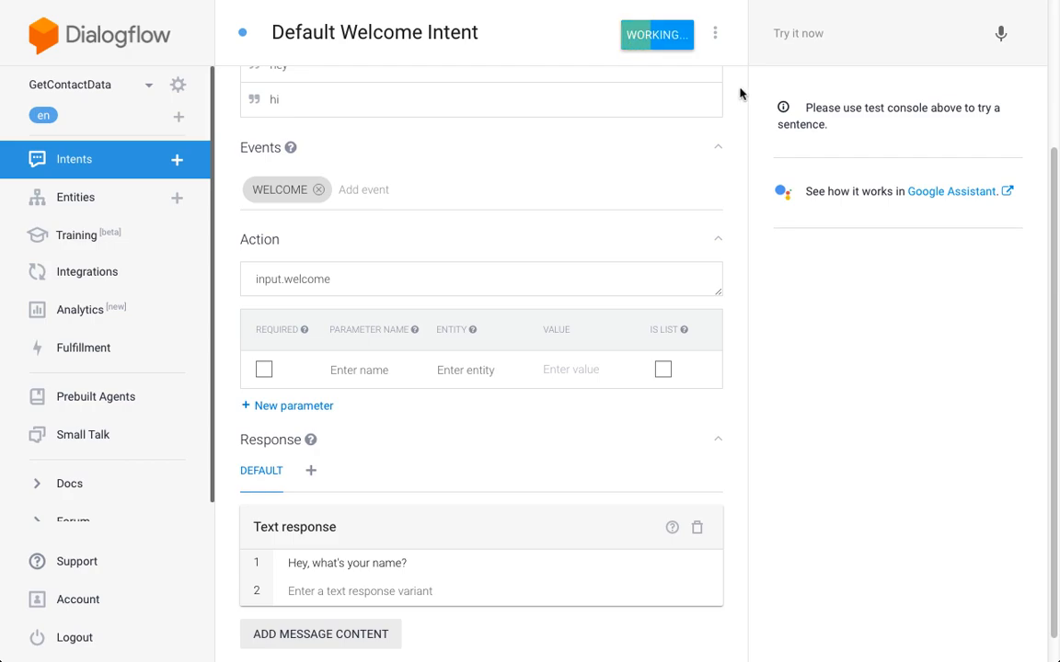
pyautogui.click(657, 34)
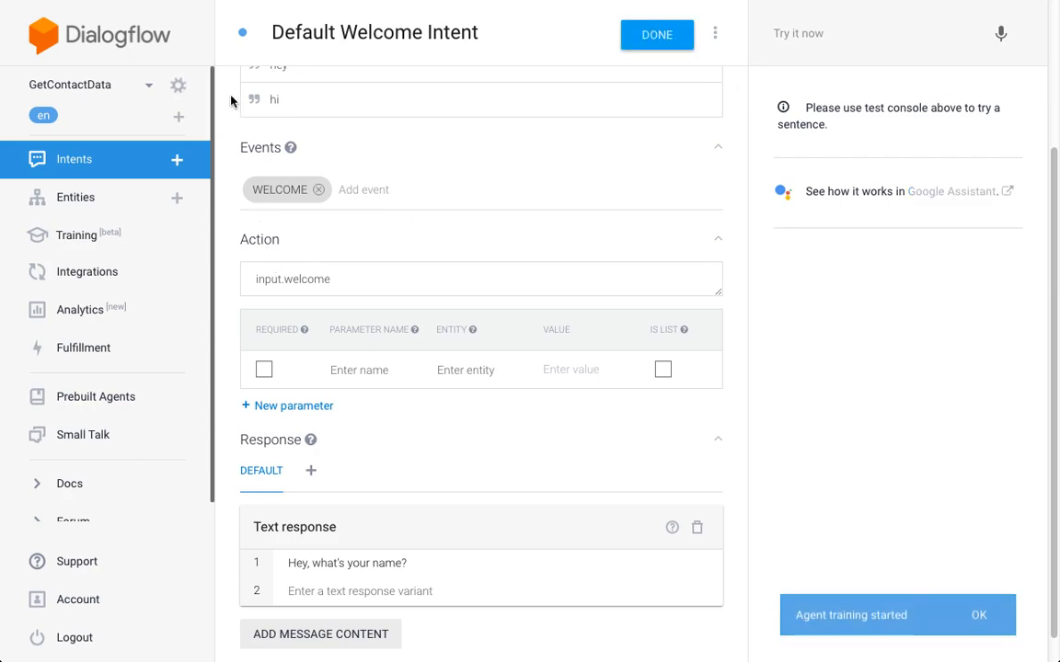
pyautogui.click(657, 34)
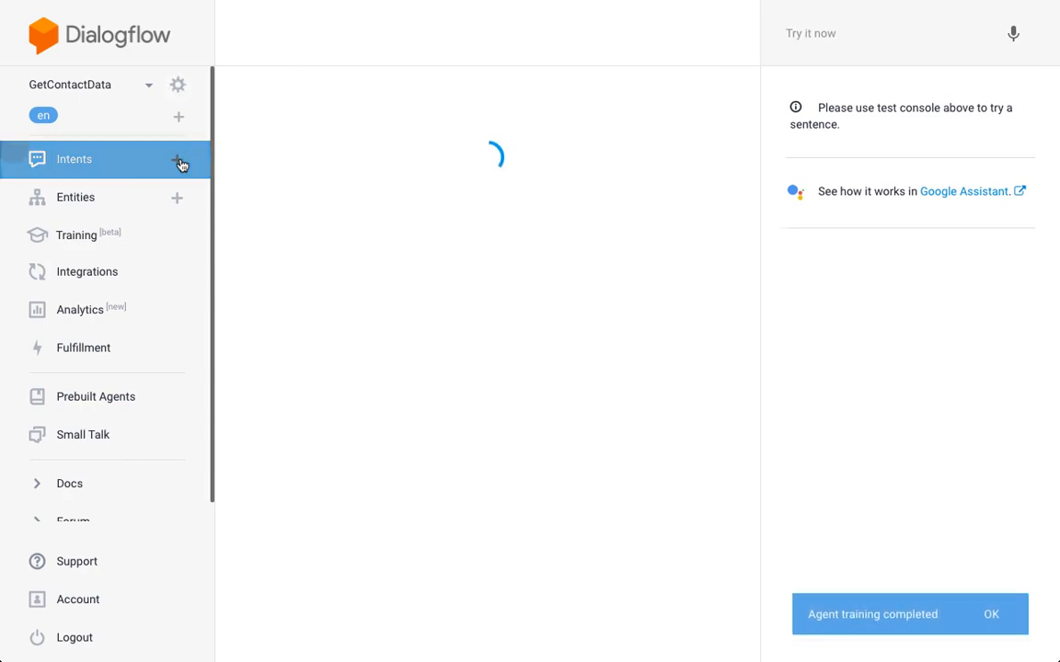
# Add a new intent named 'GetContactData' and save it.
pyautogui.click(178, 159)
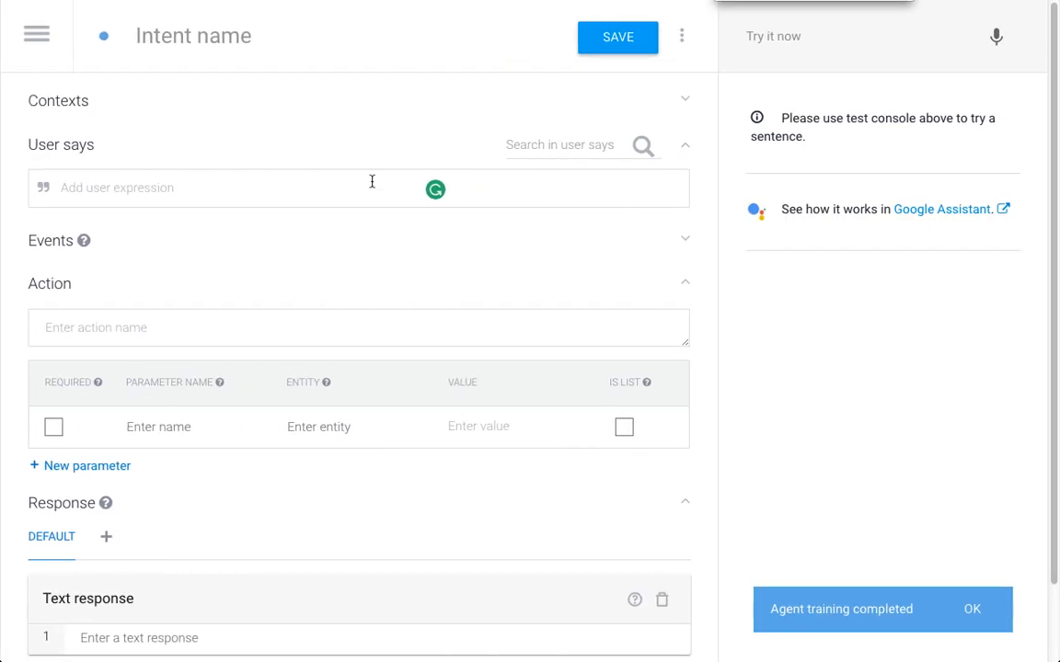
pyautogui.write('Get')
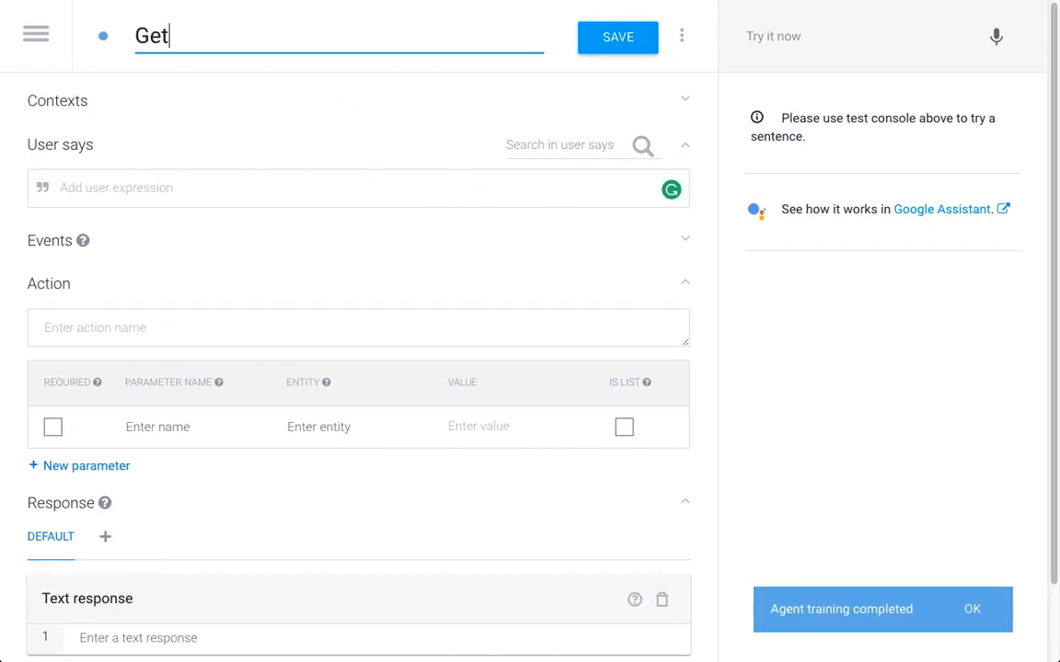
pyautogui.write('Contact')
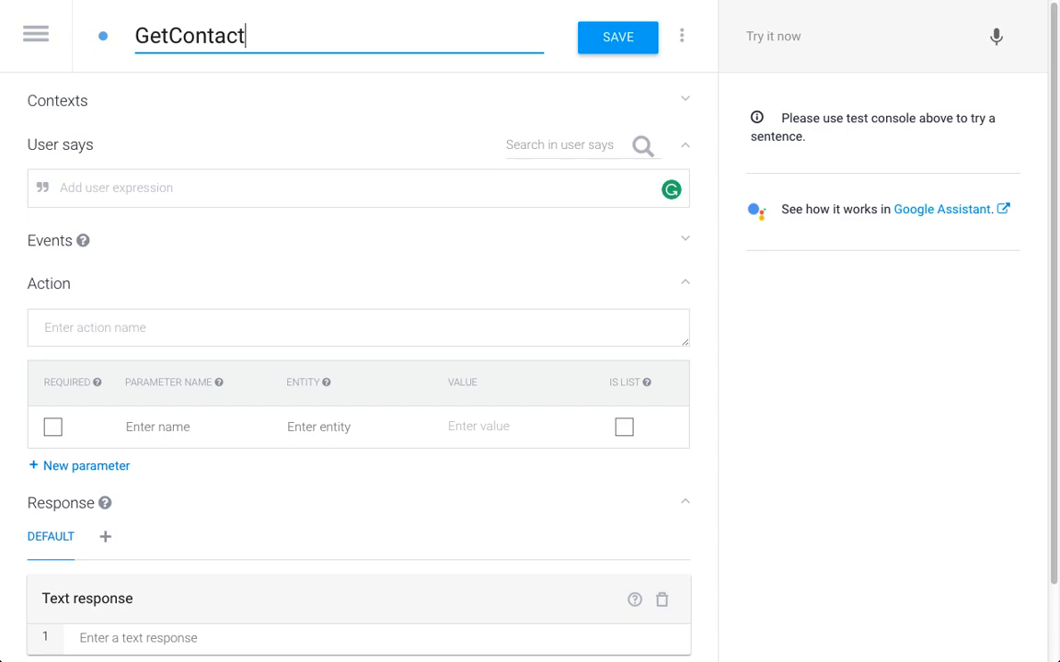
pyautogui.write('Data')
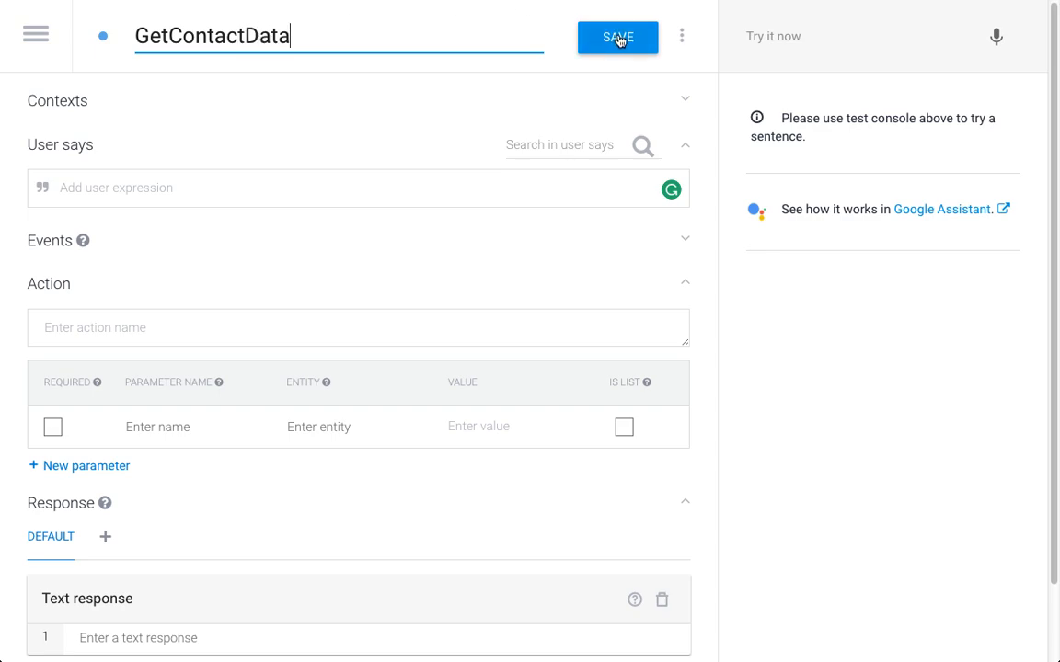
pyautogui.click(617, 36)
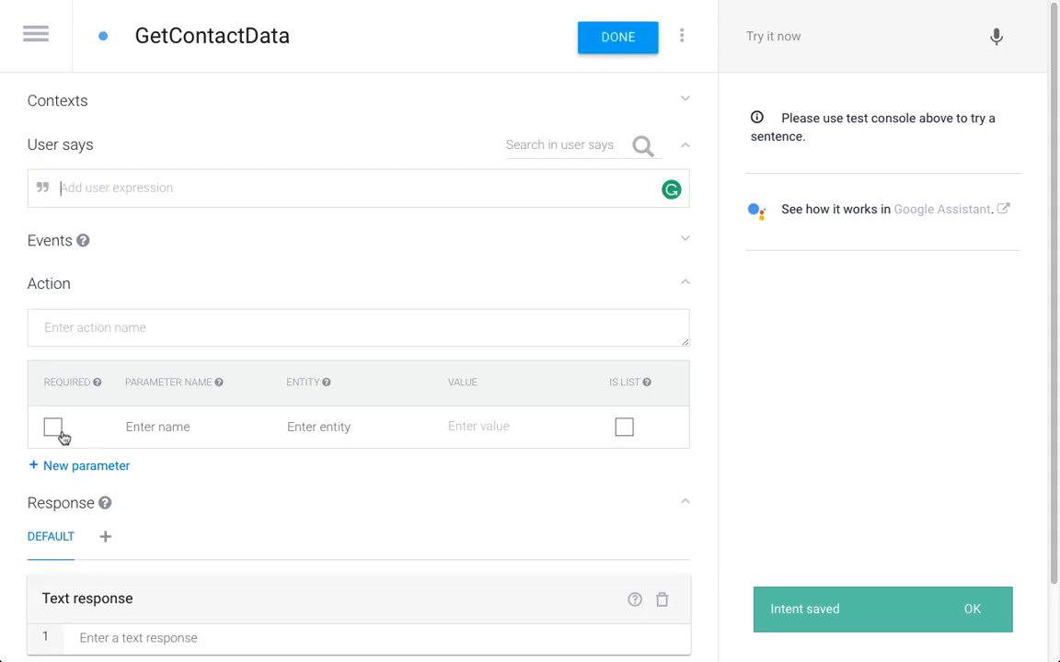
pyautogui.click(52, 427)
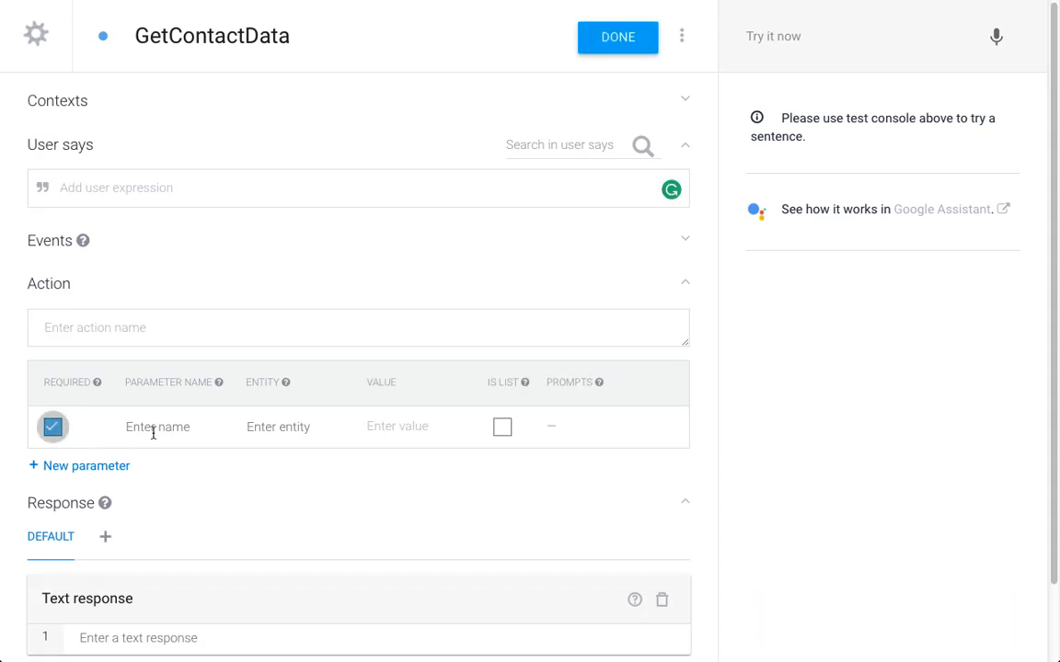
pyautogui.click(618, 37)
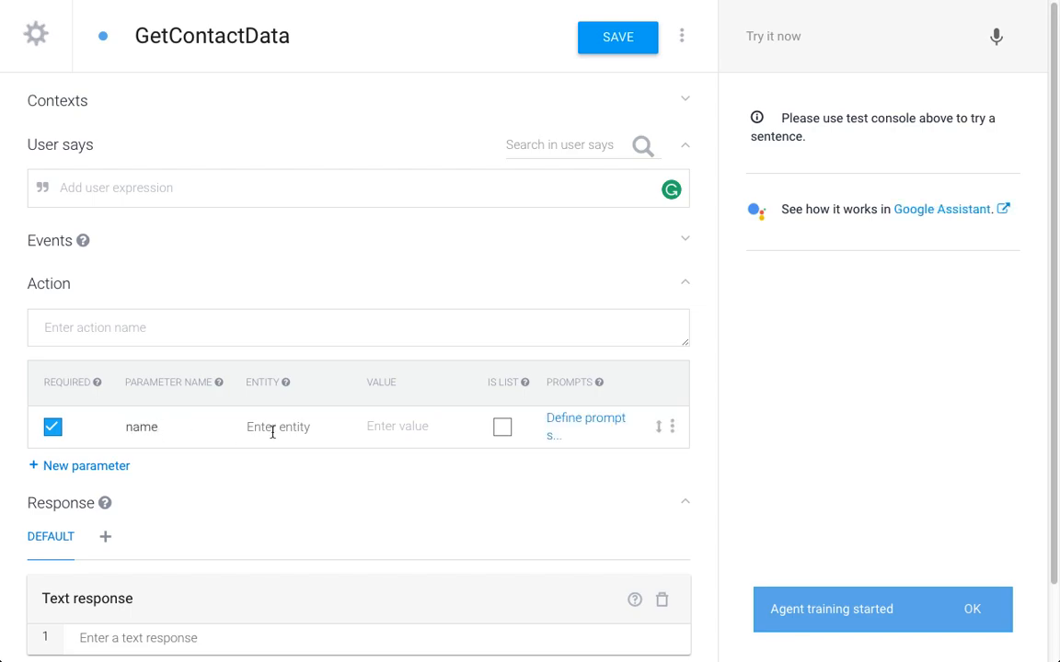
pyautogui.click(617, 37)
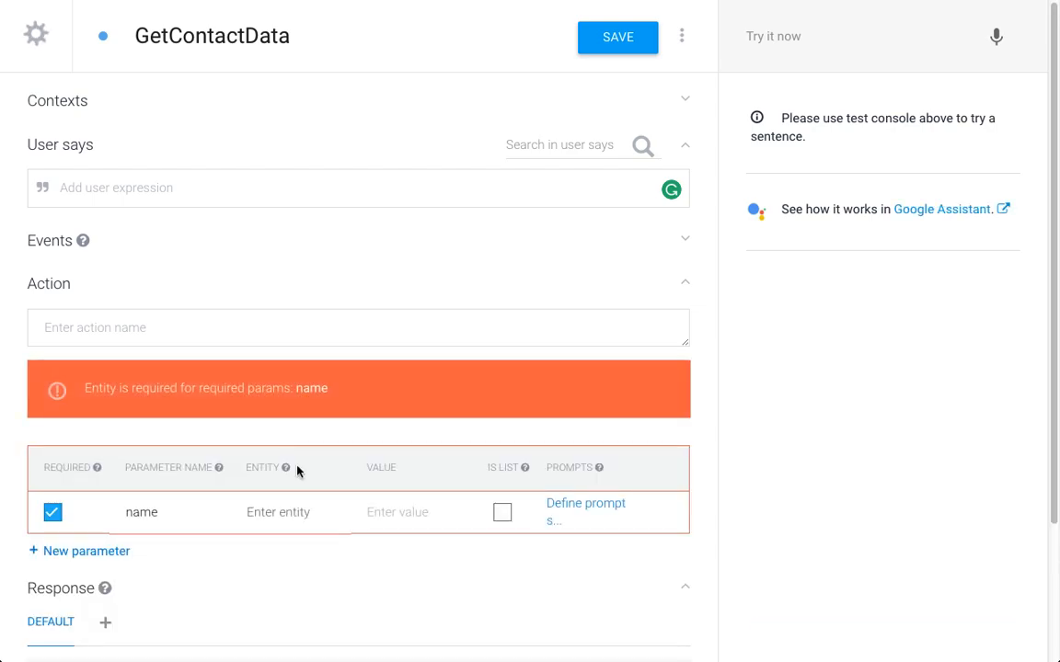
pyautogui.write('@sys.given-nan')
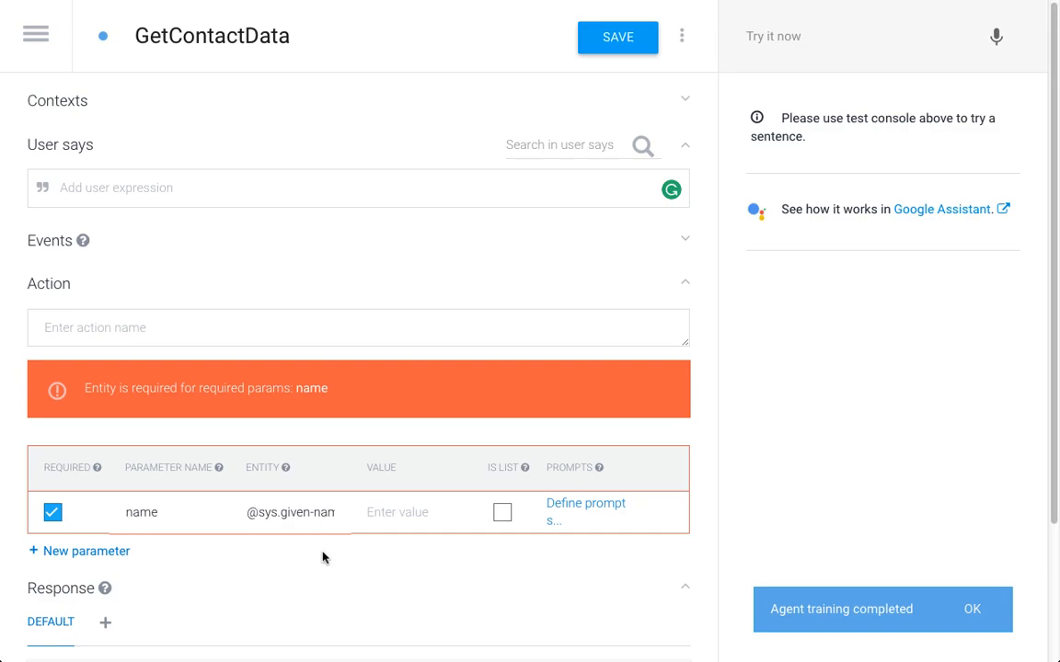
pyautogui.write('$name')
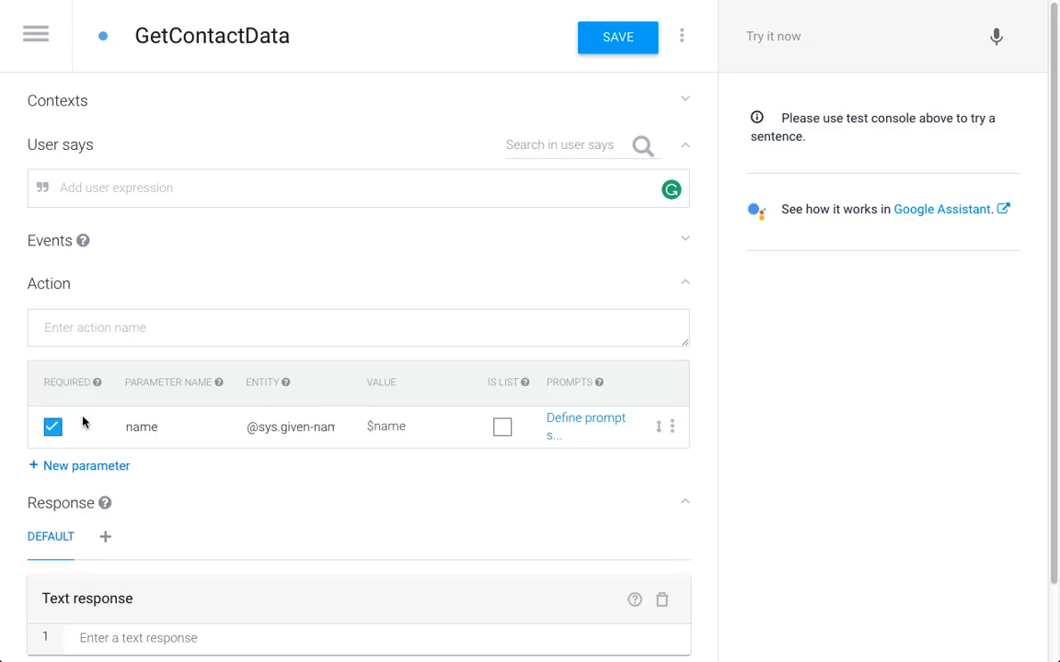
pyautogui.moveTo(586, 426)
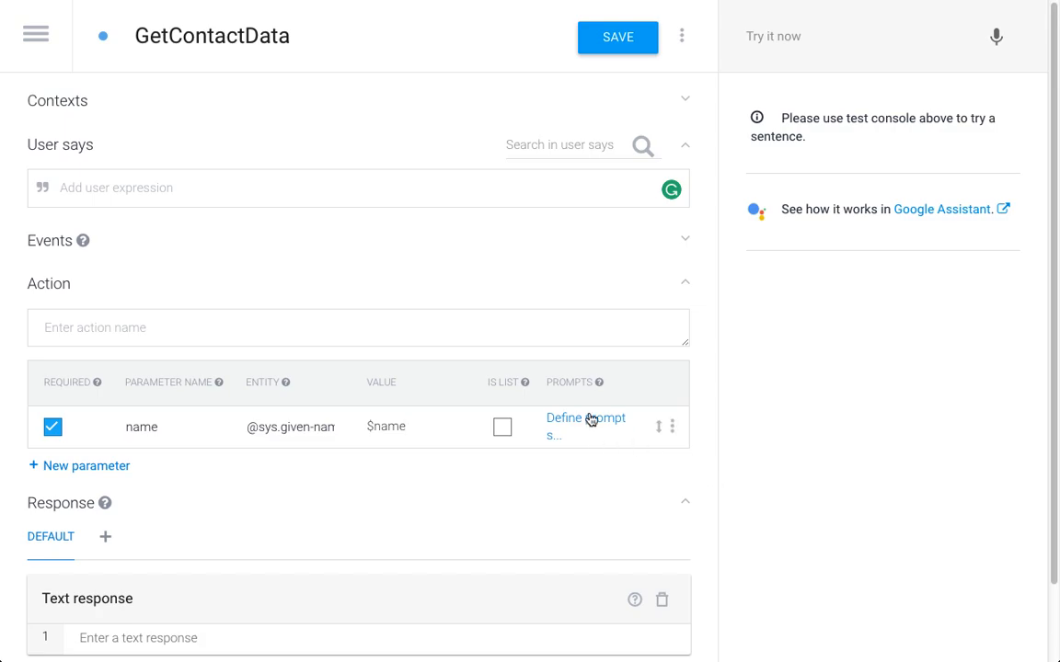
# Give the name parameter the prompts 'Can you tell me your name?' and 'What's your name?'.
pyautogui.click(585, 427)
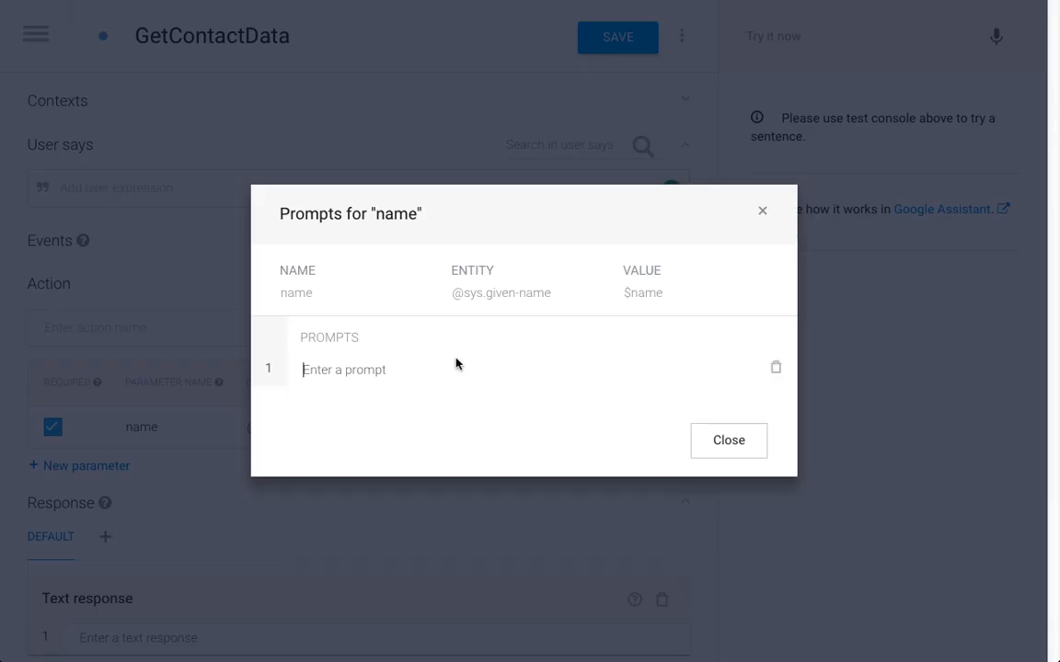
pyautogui.write('Can you te')
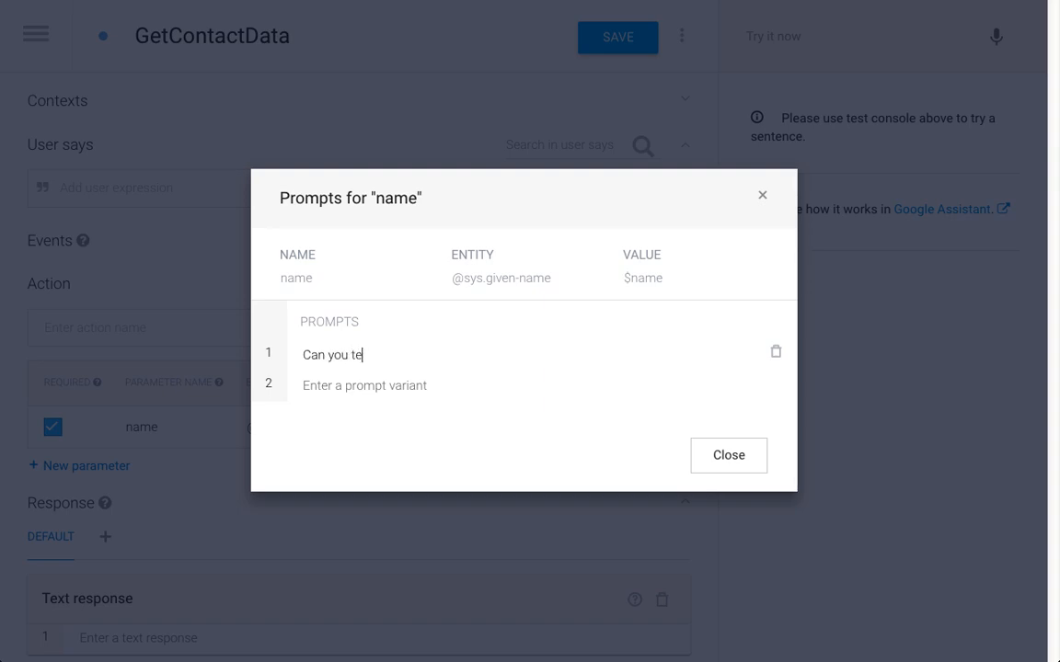
pyautogui.write('ll me your name?')
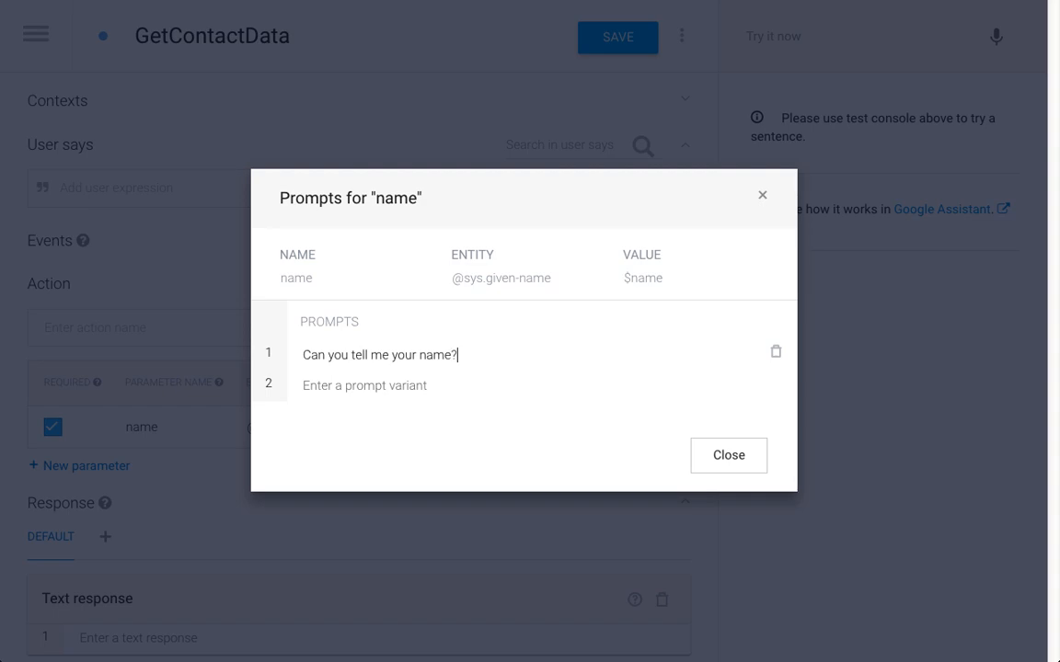
pyautogui.write('What')
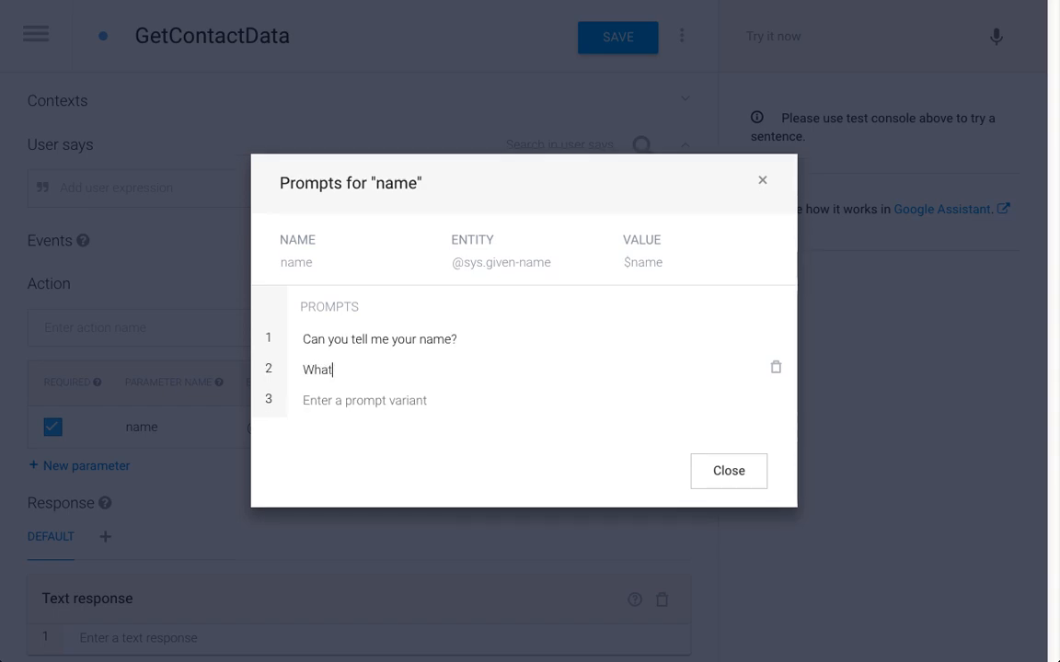
pyautogui.write("'s")
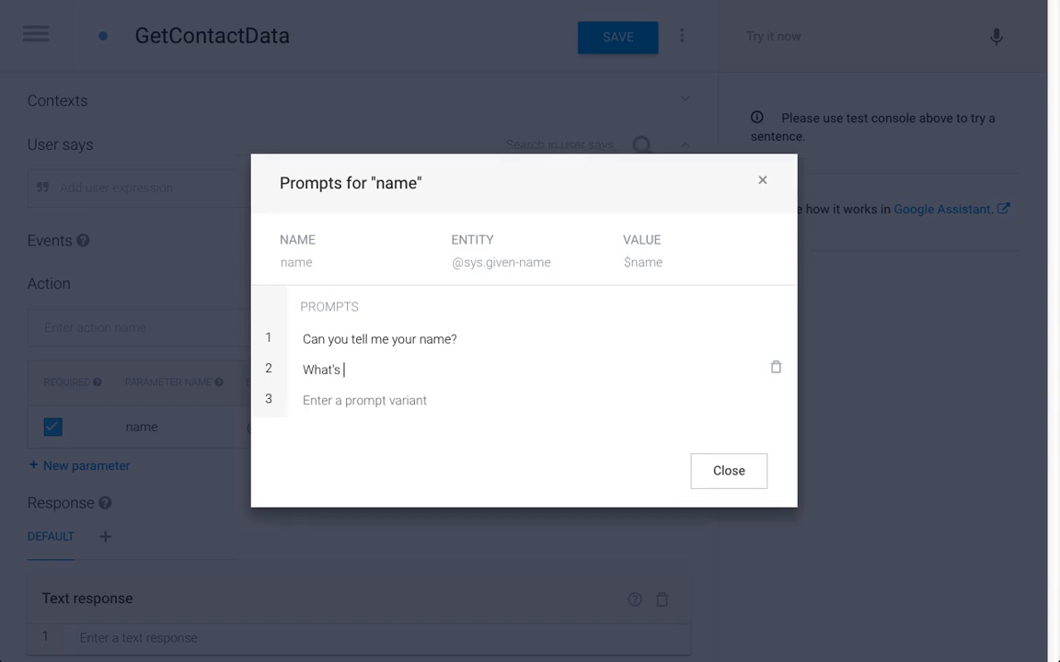
pyautogui.write('your')
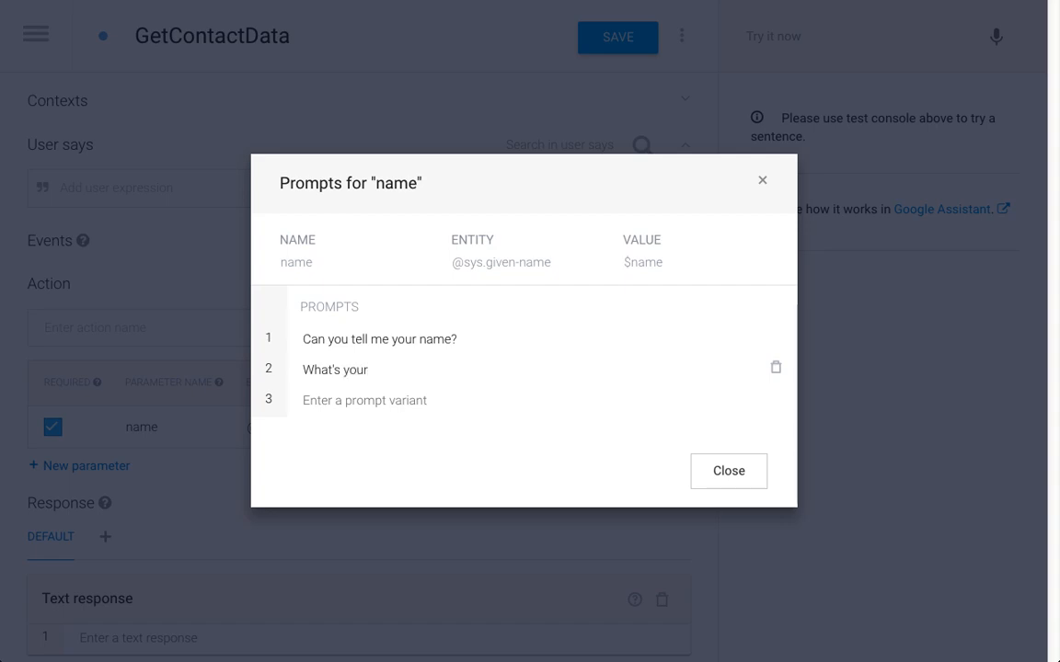
pyautogui.write('name?')
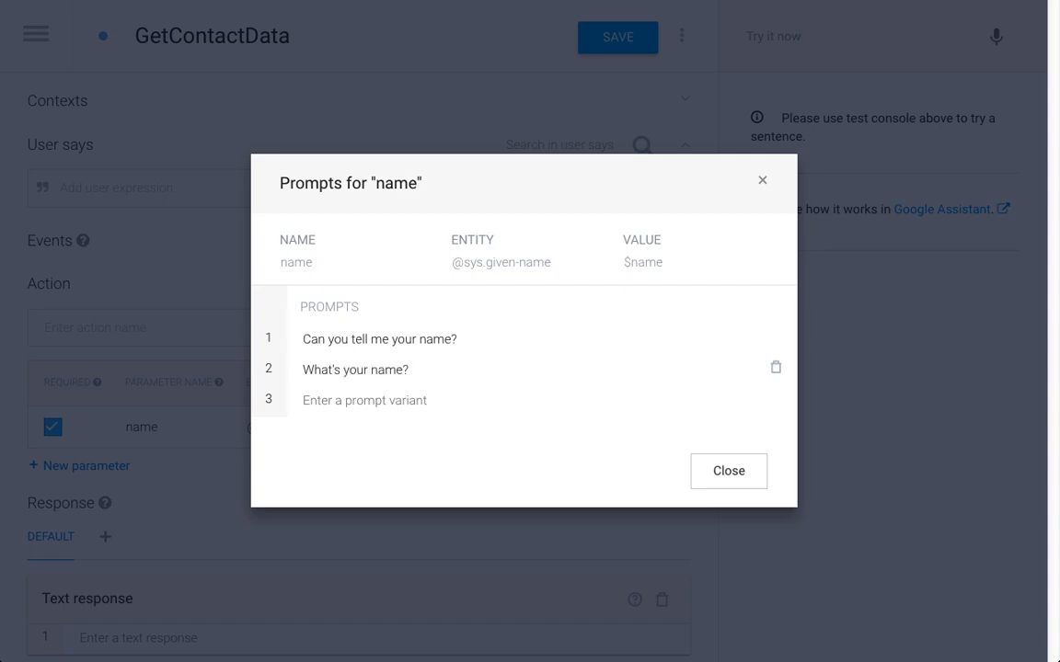
pyautogui.moveTo(479, 320)
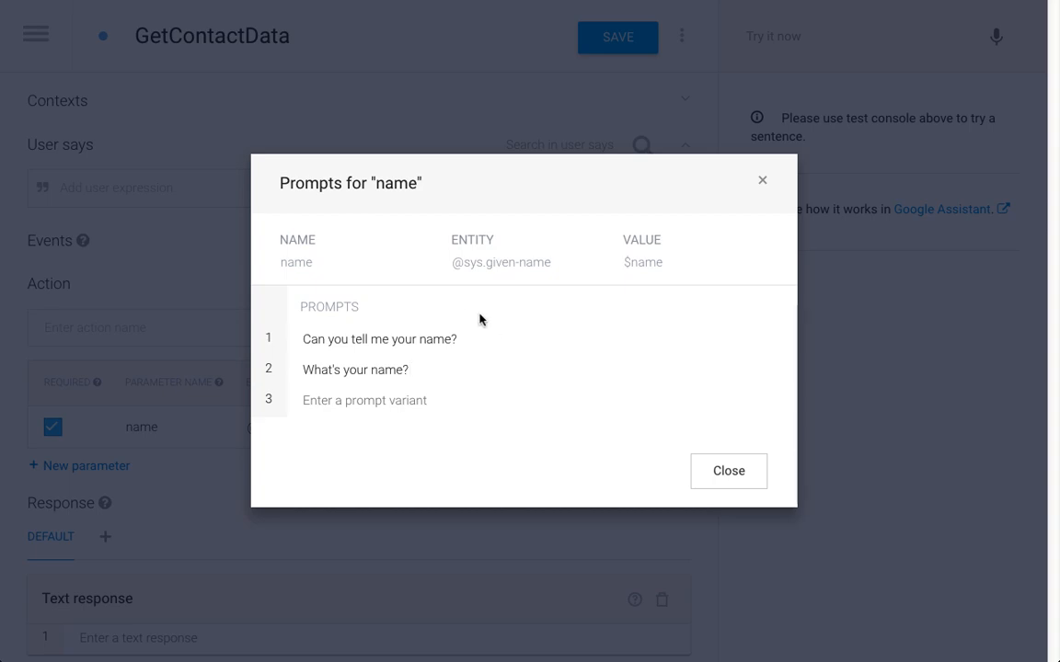
pyautogui.moveTo(473, 347)
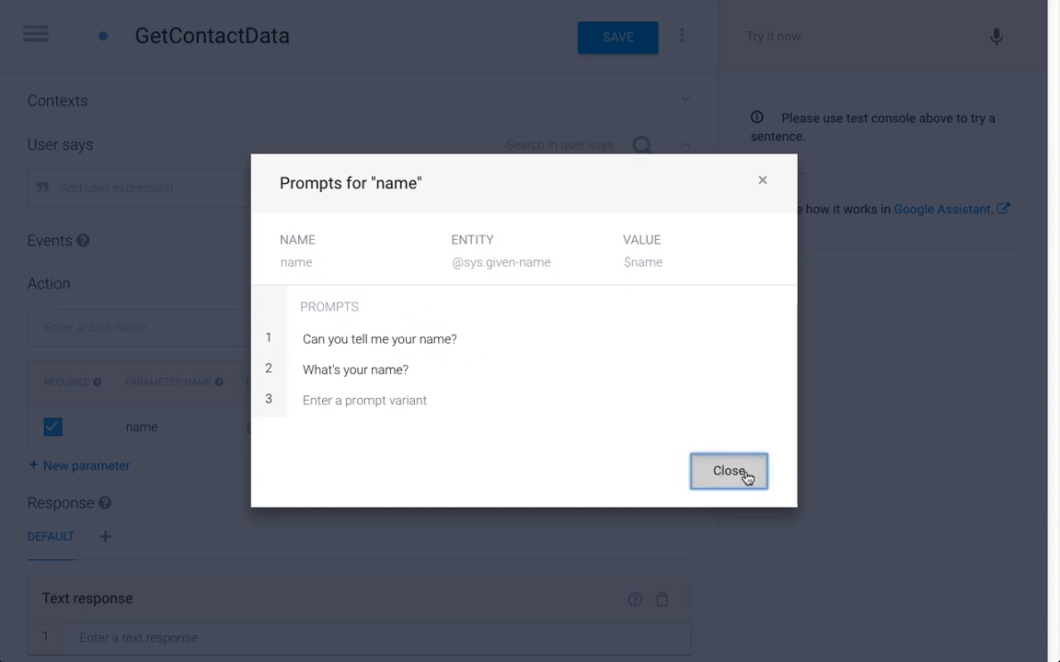
pyautogui.click(729, 471)
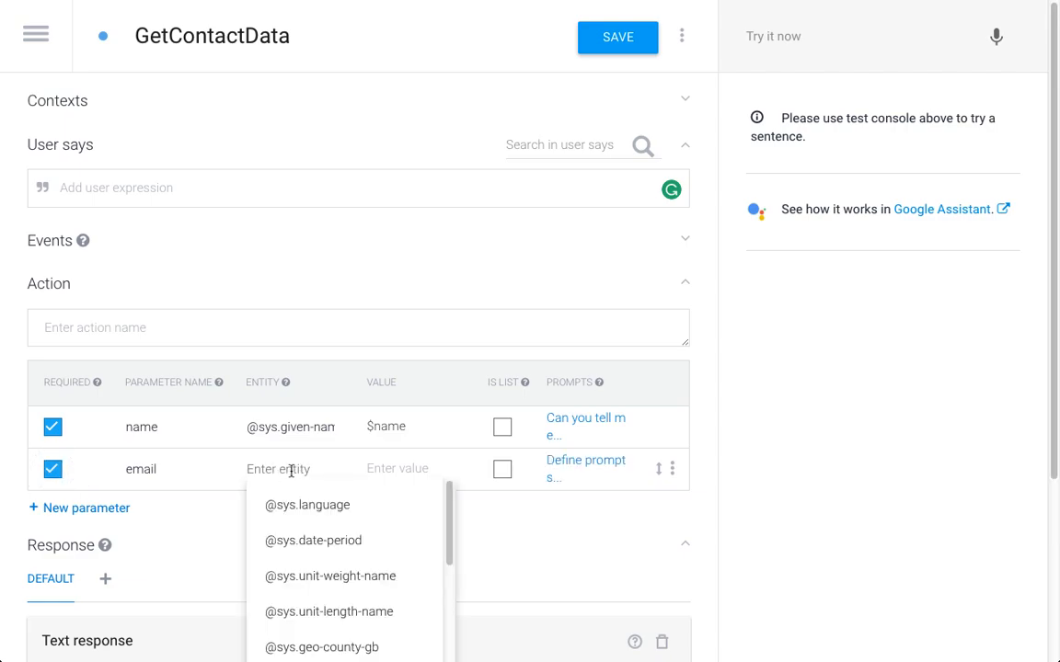
pyautogui.write('@sys')
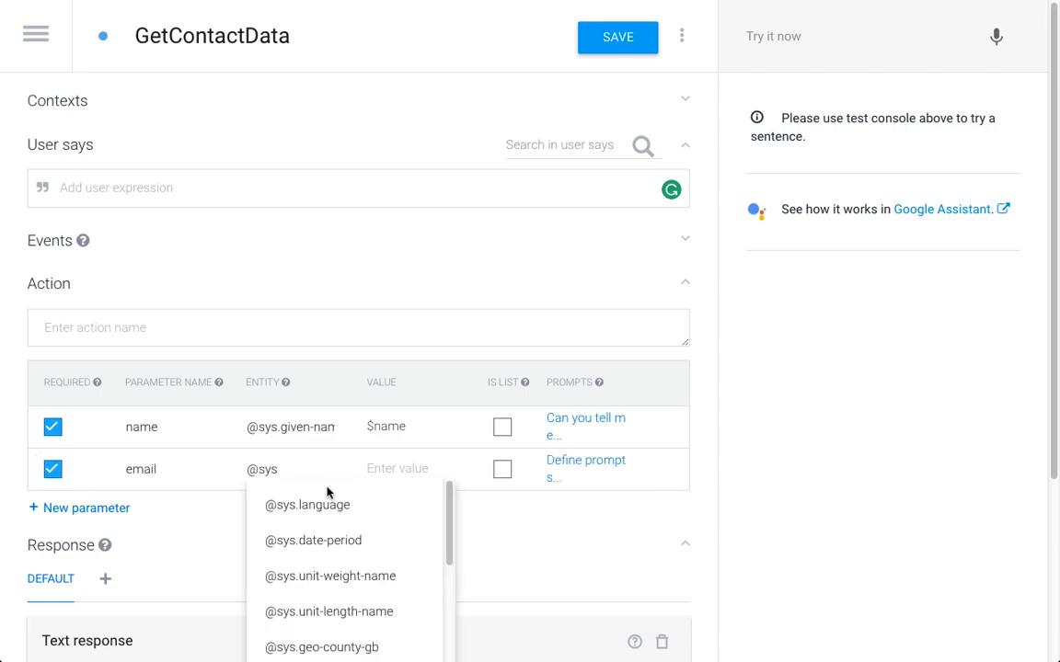
pyautogui.write('email')
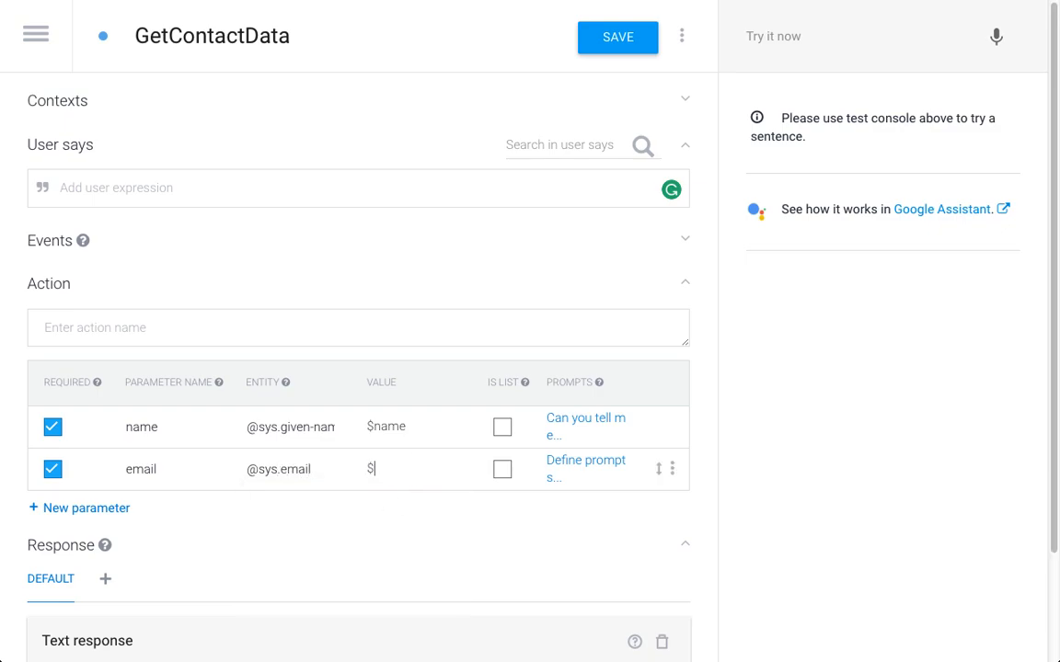
pyautogui.write('email')
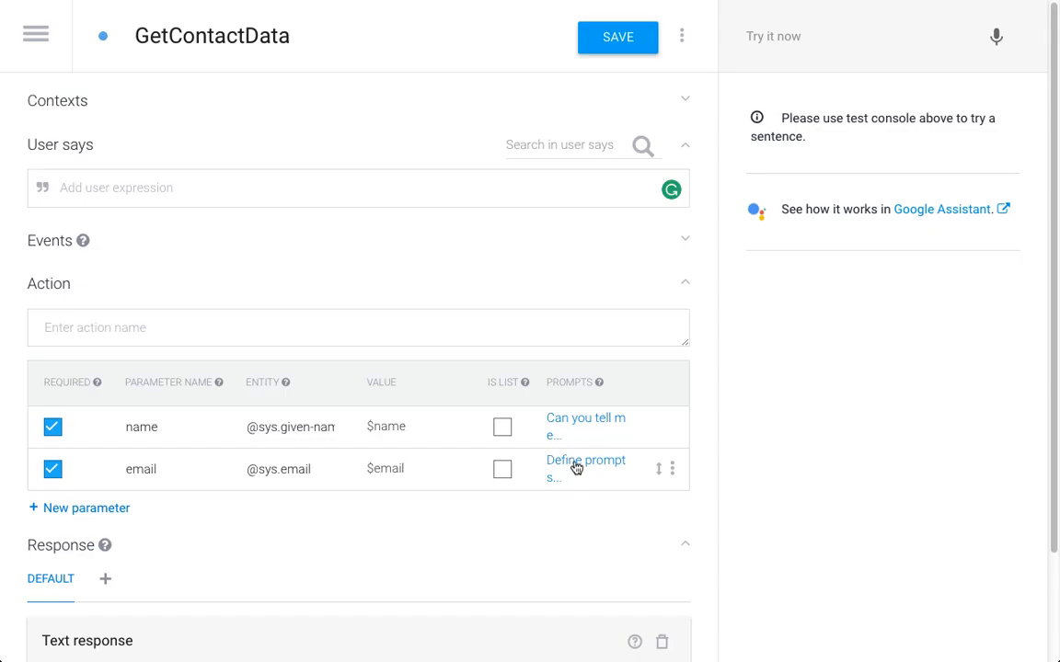
# Add the email prompt 'What's your email address' and save the intent.
pyautogui.click(586, 468)
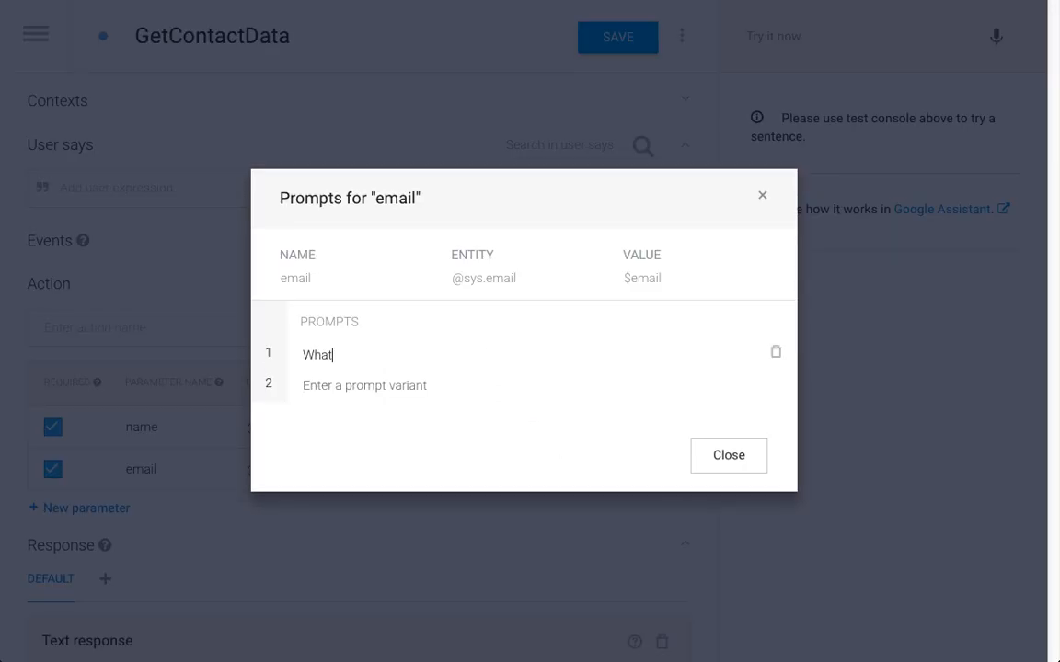
pyautogui.write("'s your e")
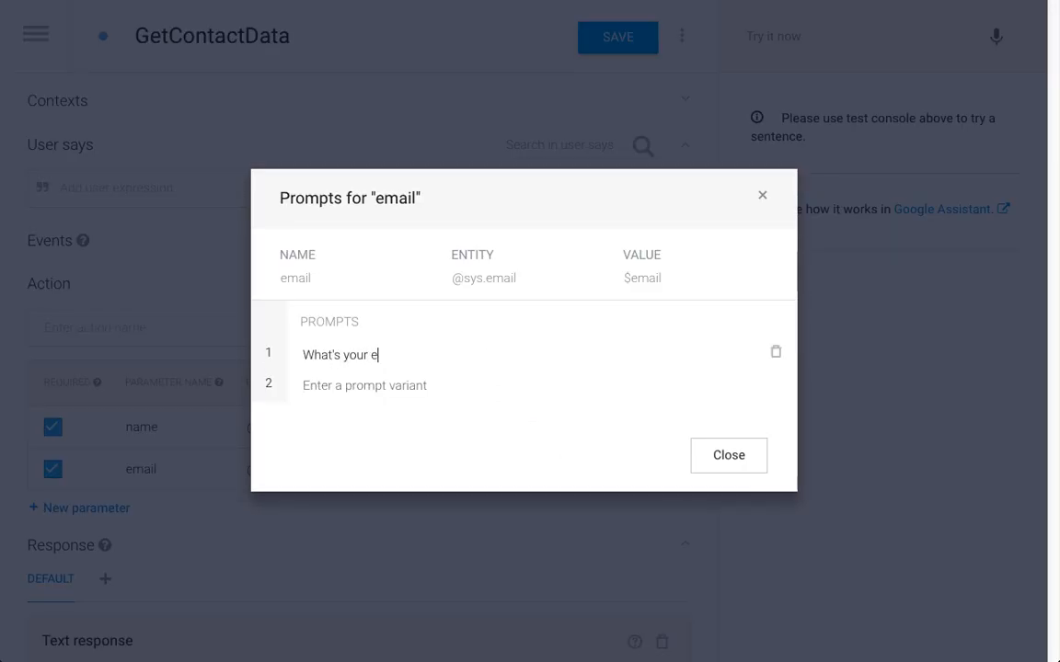
pyautogui.write('mail address')
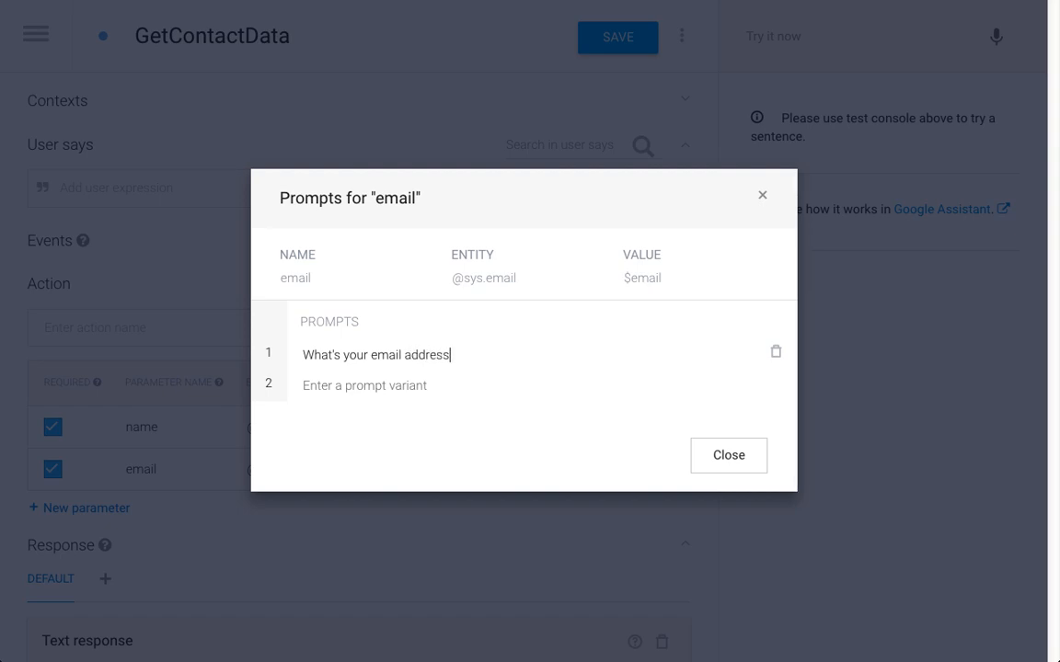
pyautogui.click(728, 455)
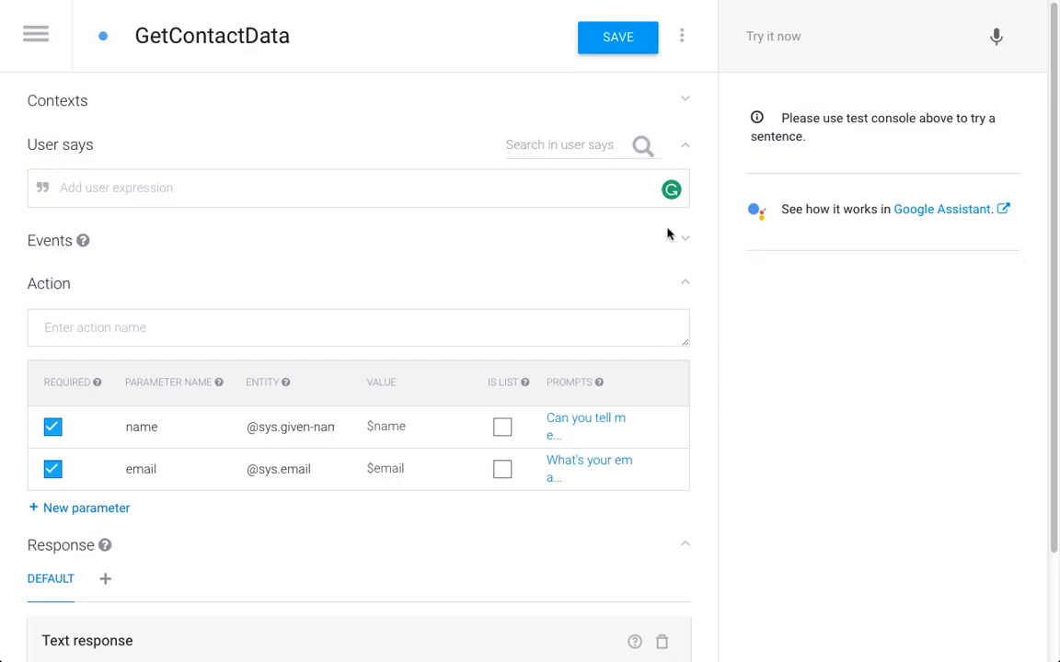
pyautogui.click(617, 37)
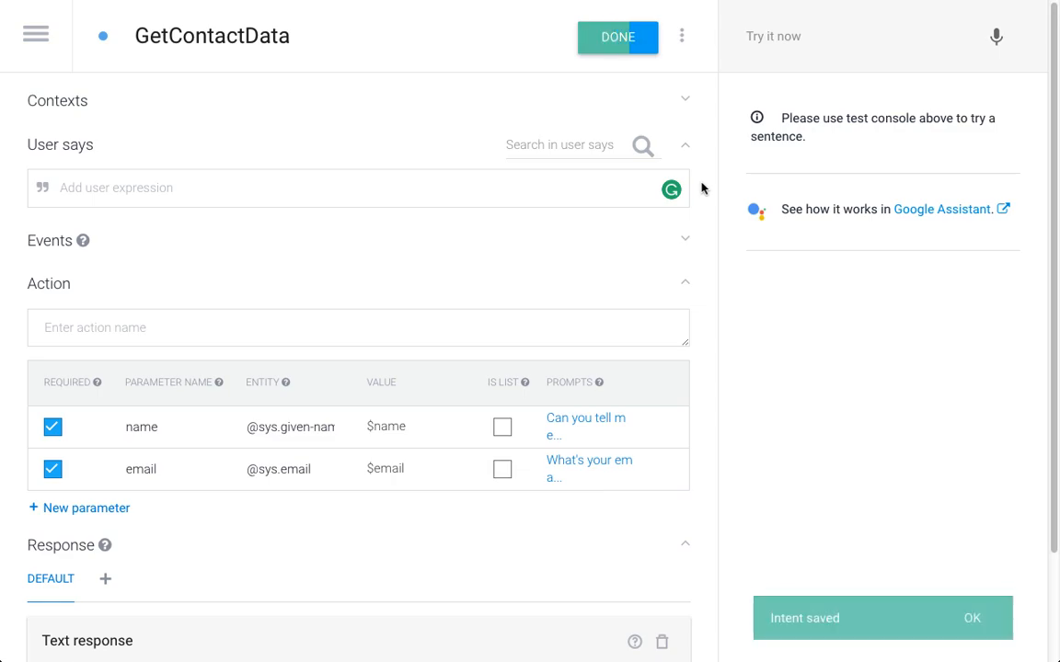
pyautogui.scroll(-3)
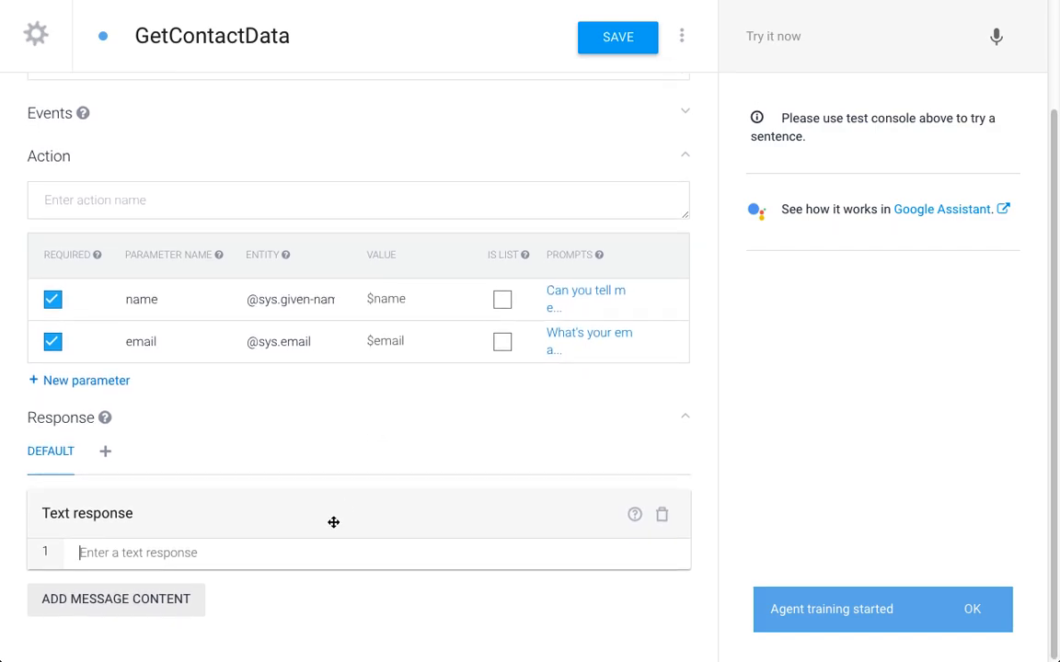
# Set GetContactData's response to 'Thanks, we'll be in touch!' and save the intent.
pyautogui.write('Thanks')
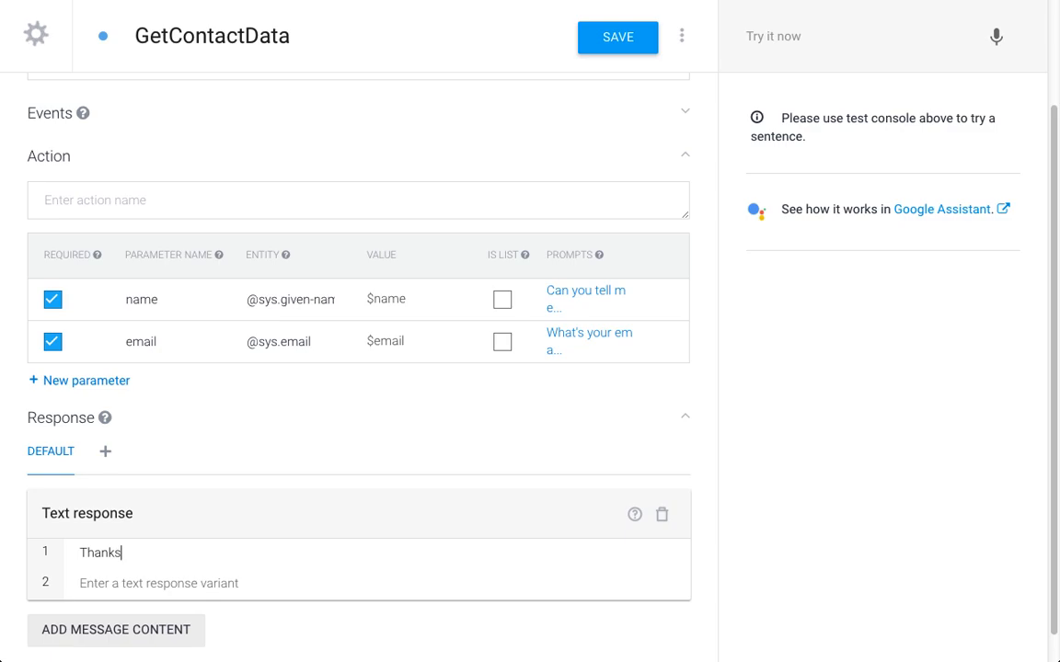
pyautogui.write(", we'll be in touch!")
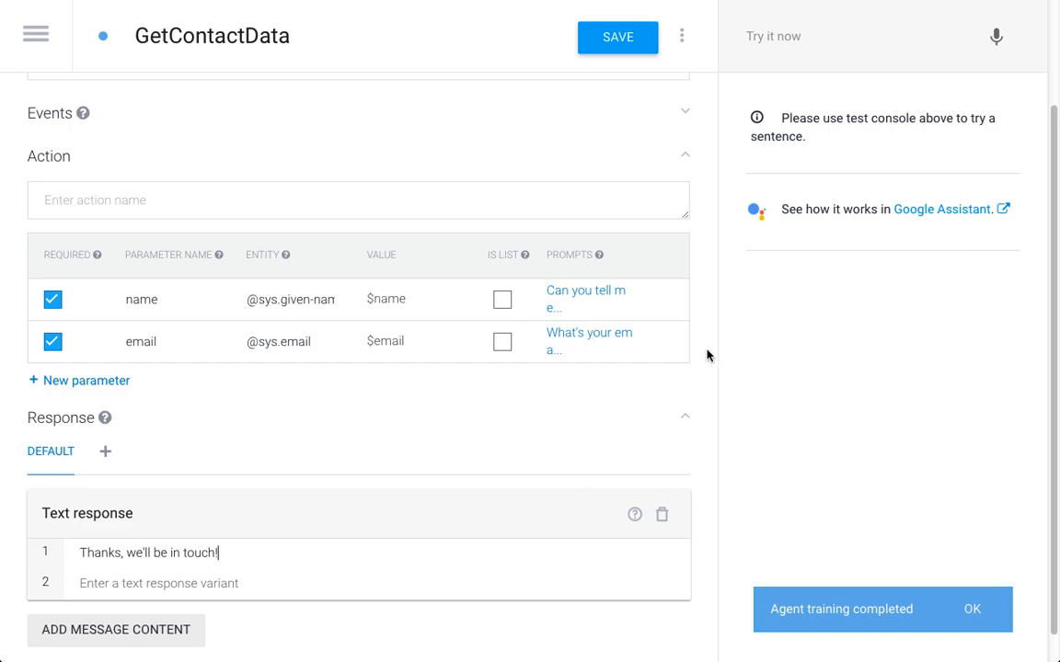
pyautogui.scroll(3)
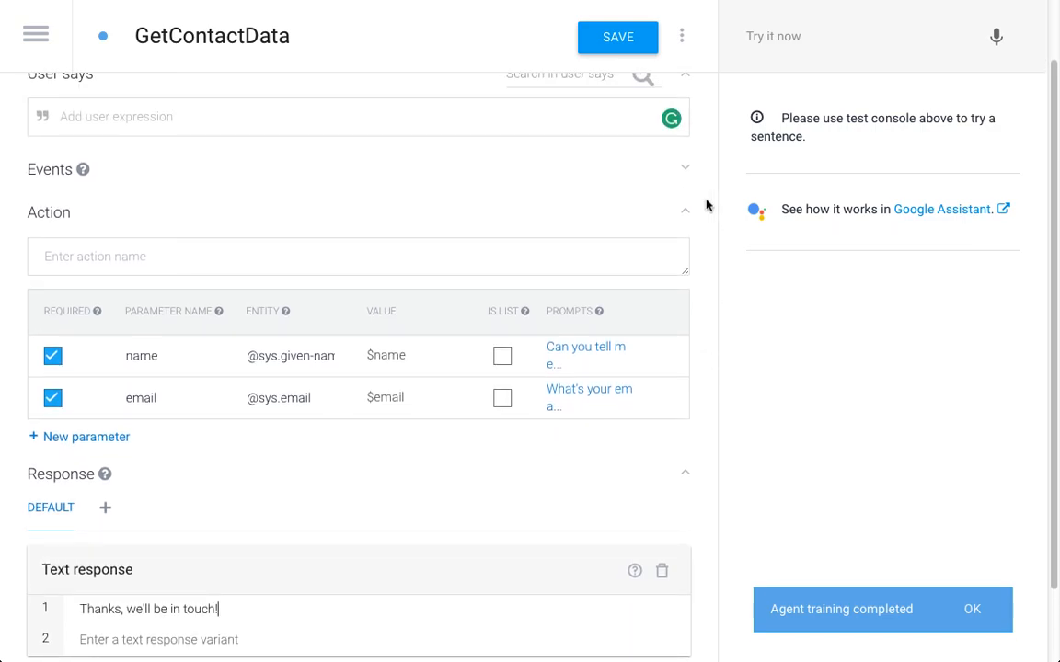
pyautogui.click(617, 37)
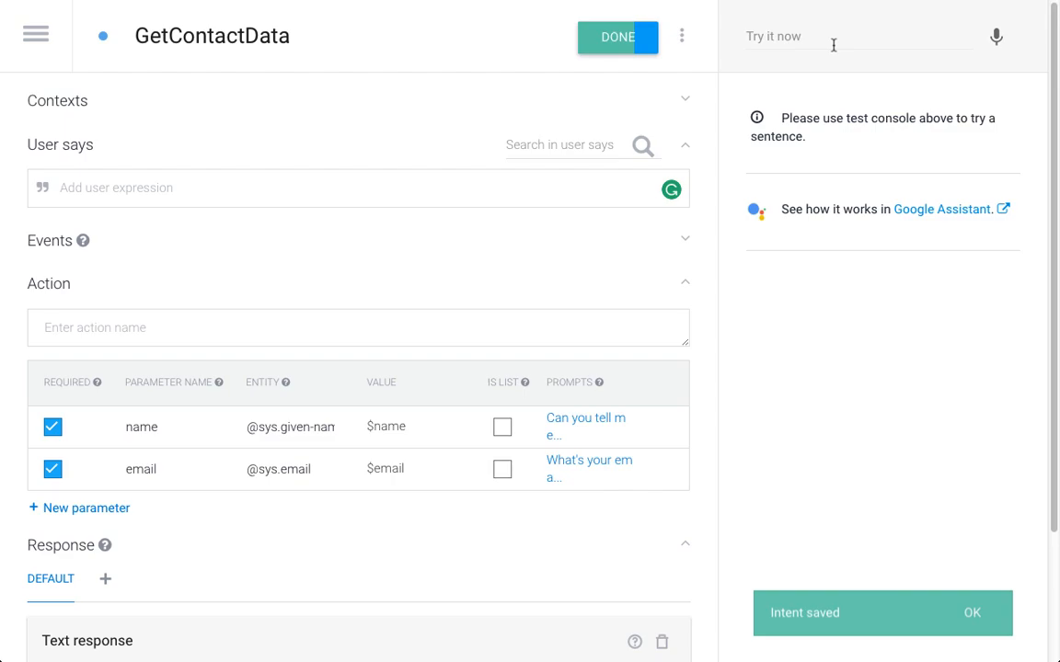
pyautogui.click(832, 36)
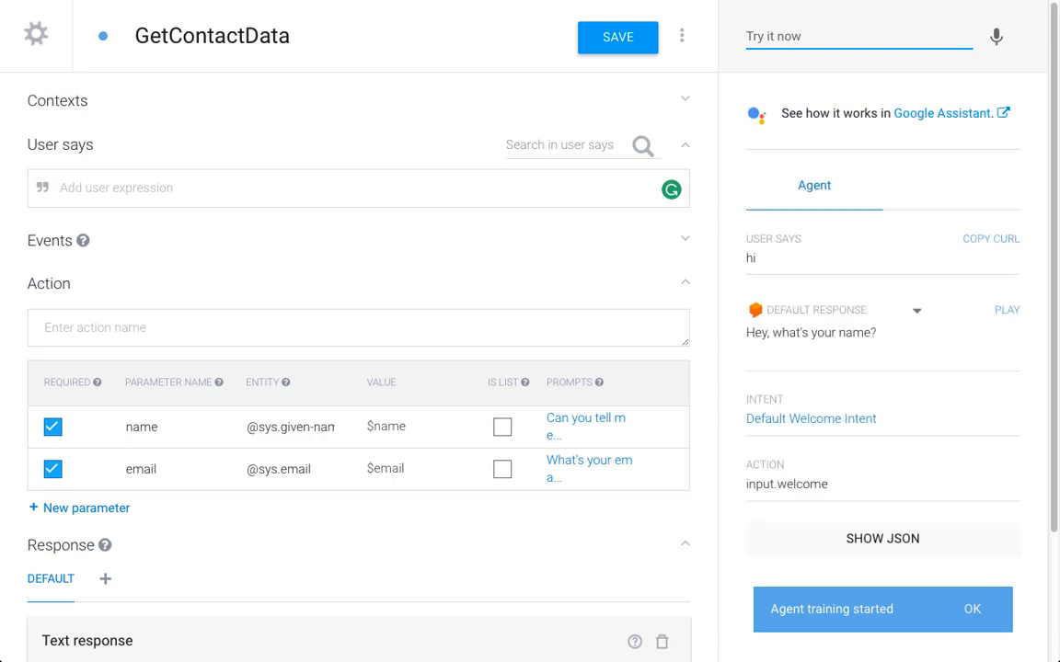
pyautogui.moveTo(861, 303)
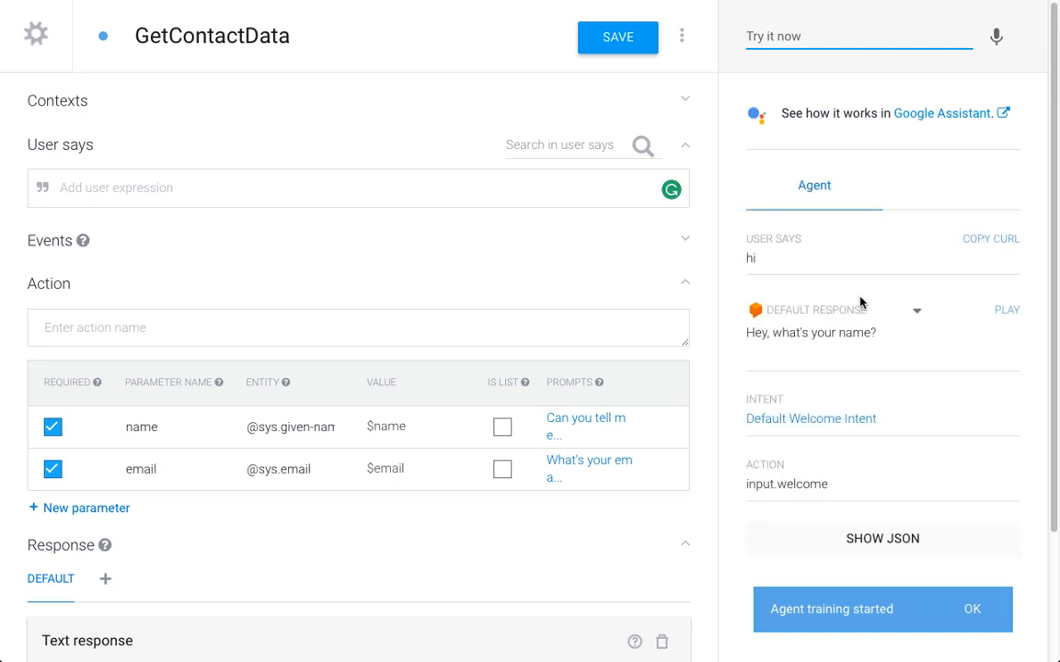
# Test the agent with the name 'Peter', which lands in Default Fallback Intent.
pyautogui.write('P')
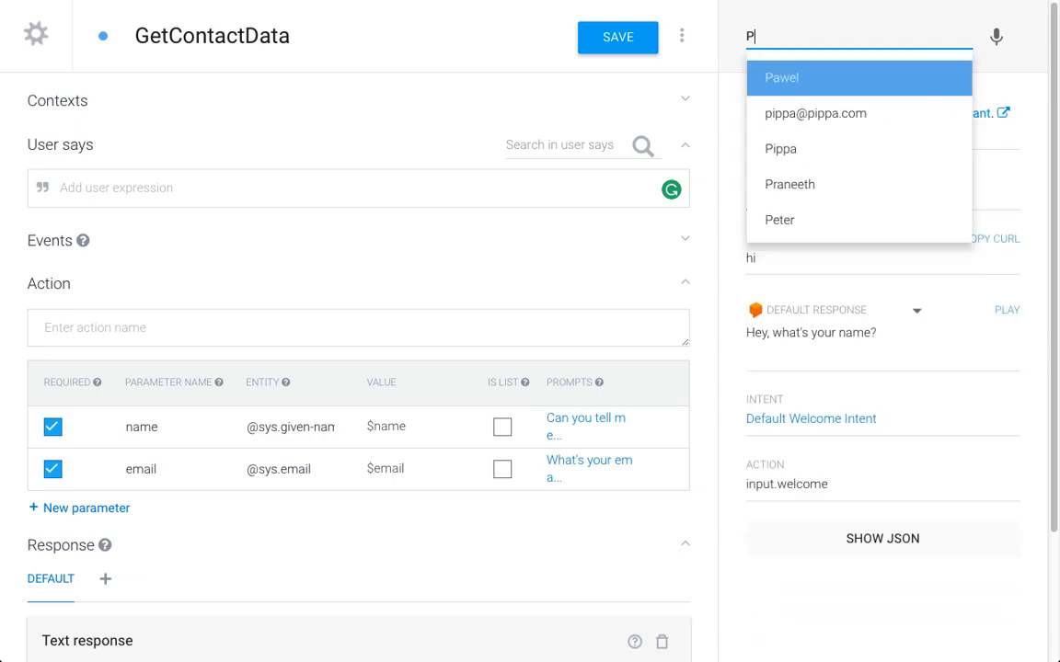
pyautogui.click(779, 219)
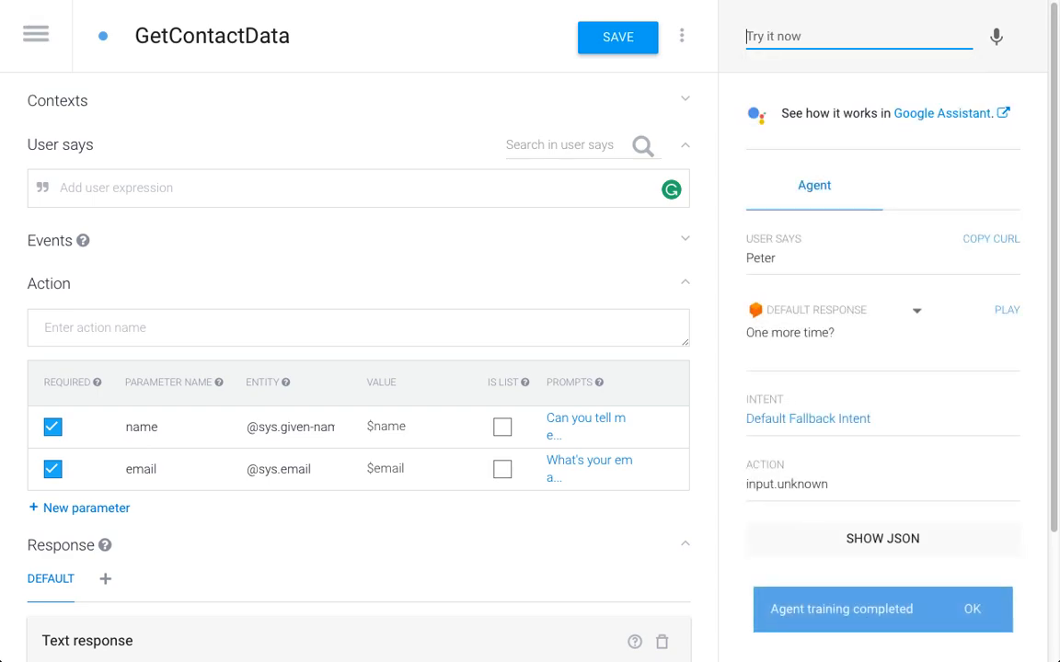
pyautogui.moveTo(690, 422)
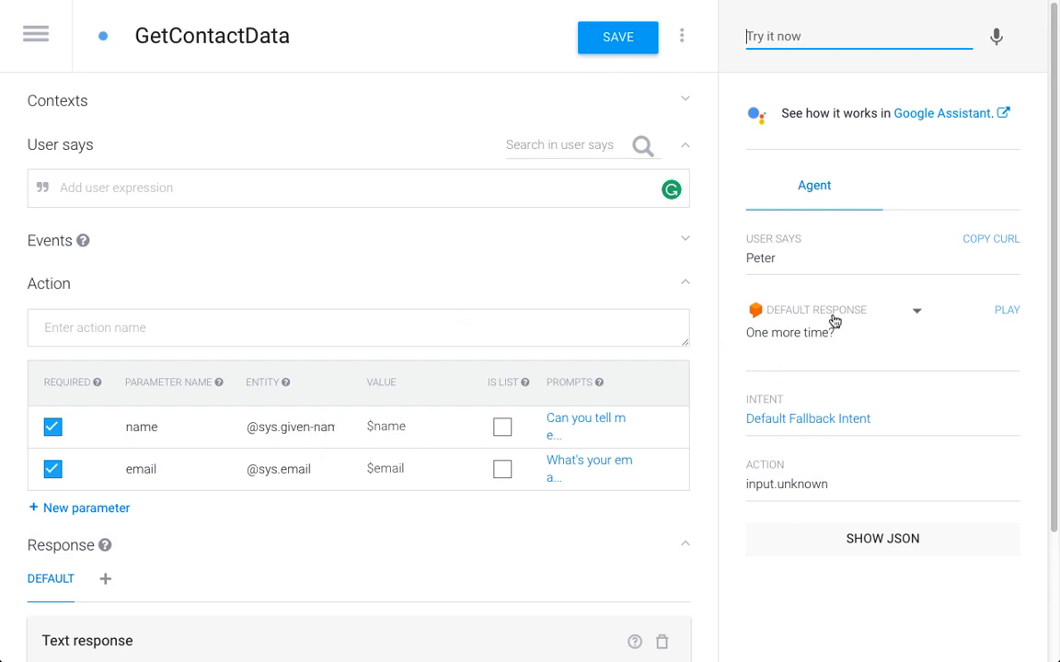
pyautogui.moveTo(832, 322)
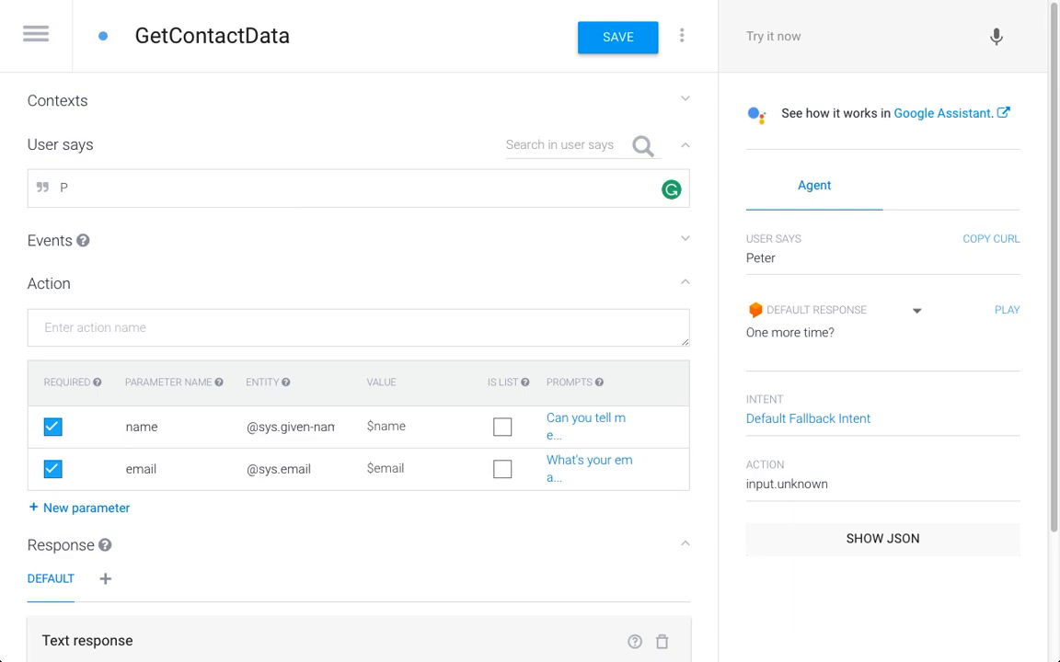
pyautogui.write('eter')
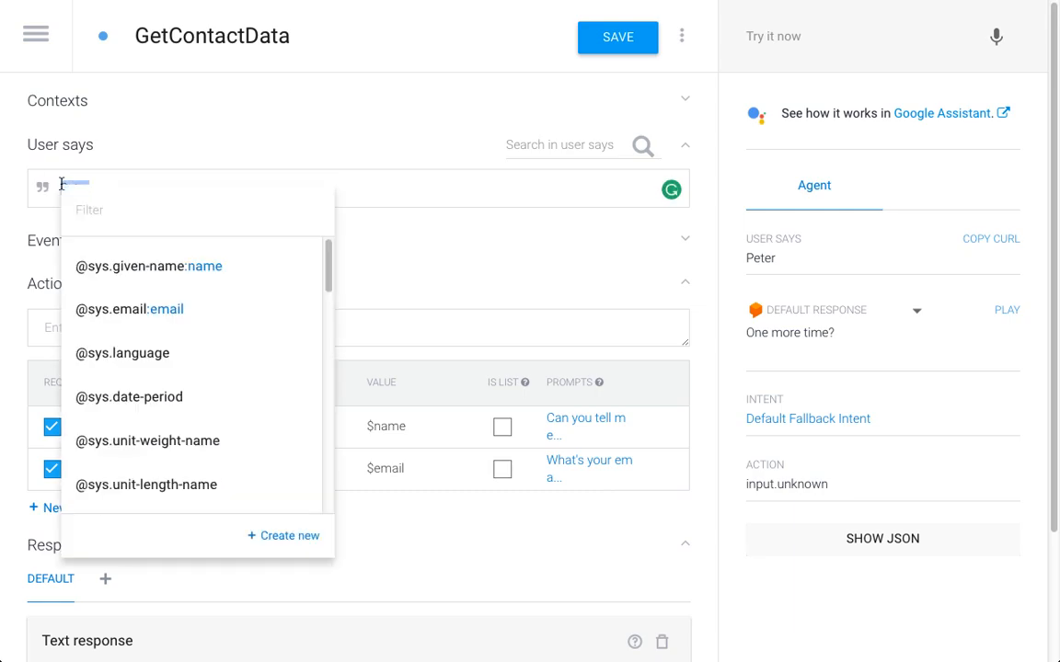
pyautogui.click(146, 266)
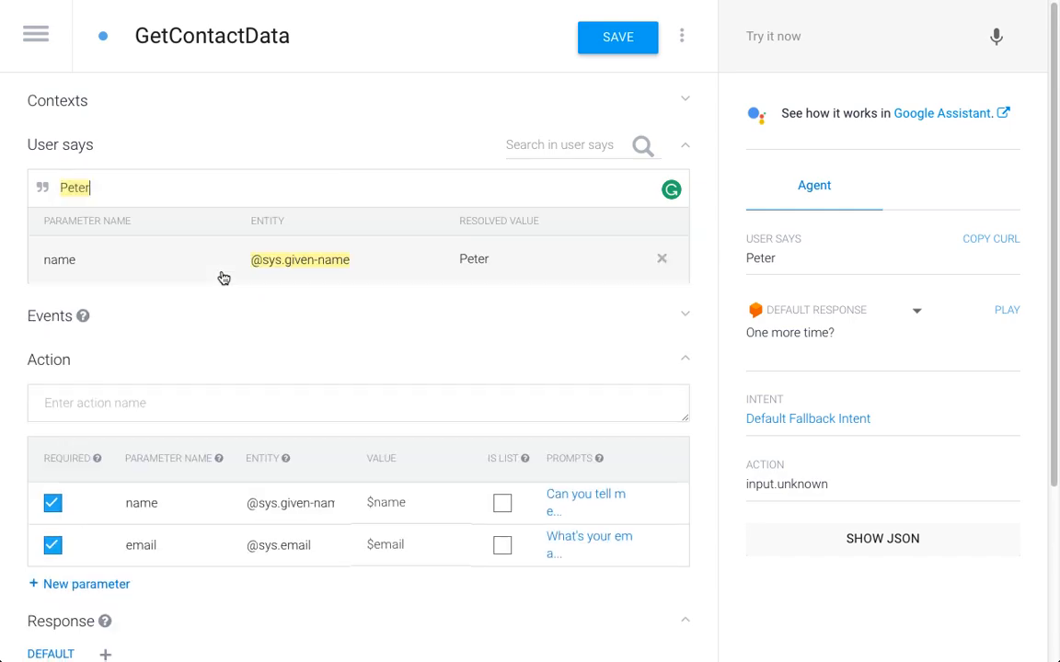
pyautogui.moveTo(237, 266)
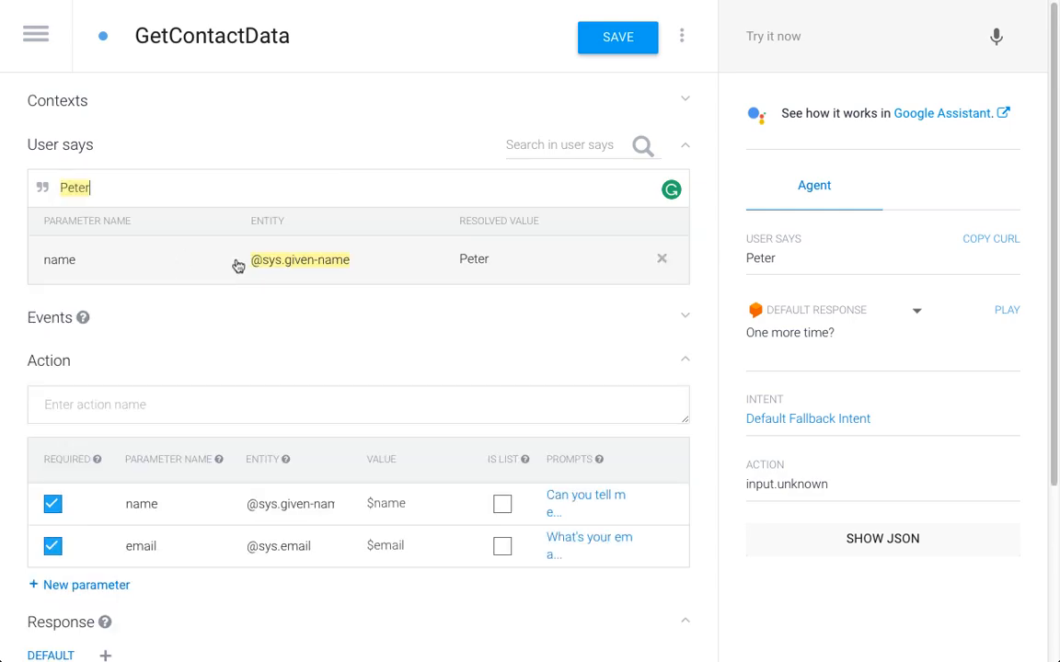
pyautogui.moveTo(301, 283)
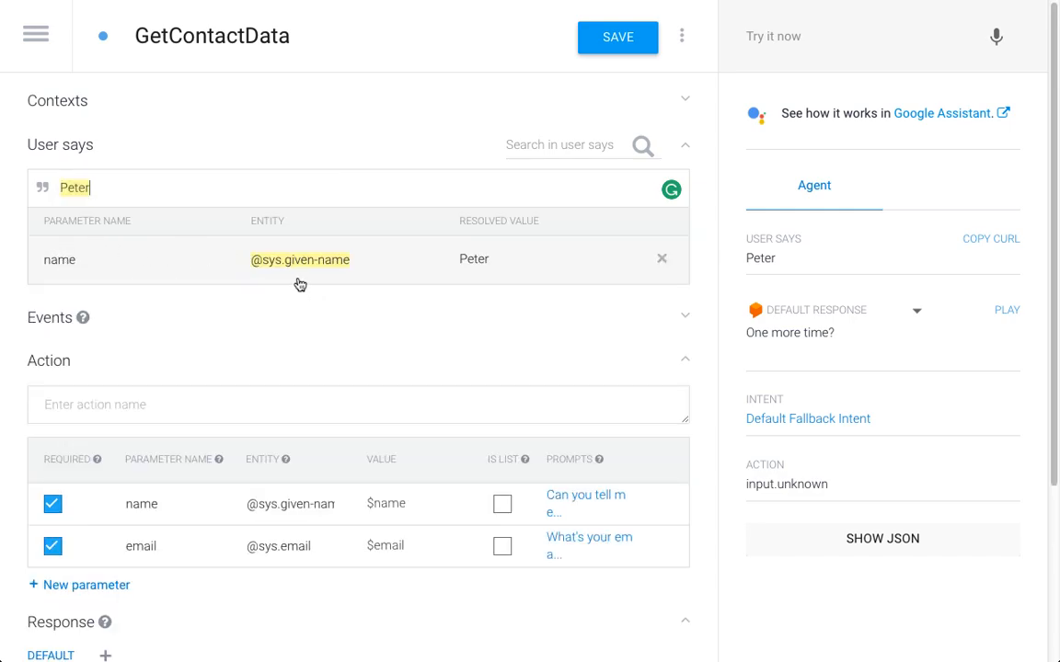
pyautogui.moveTo(429, 185)
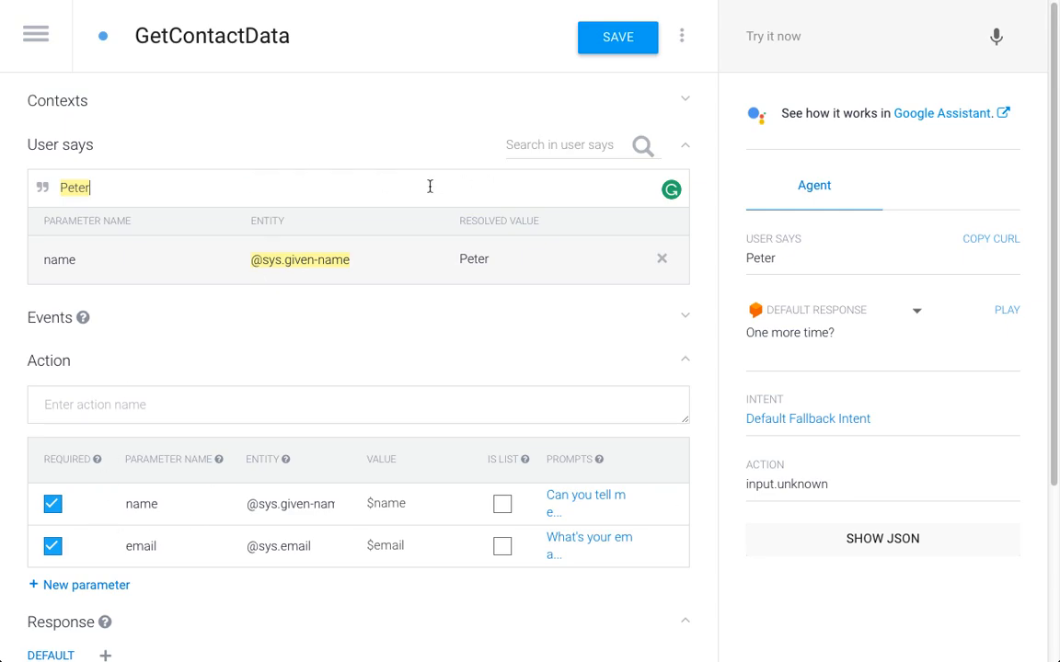
pyautogui.write('test@example.com')
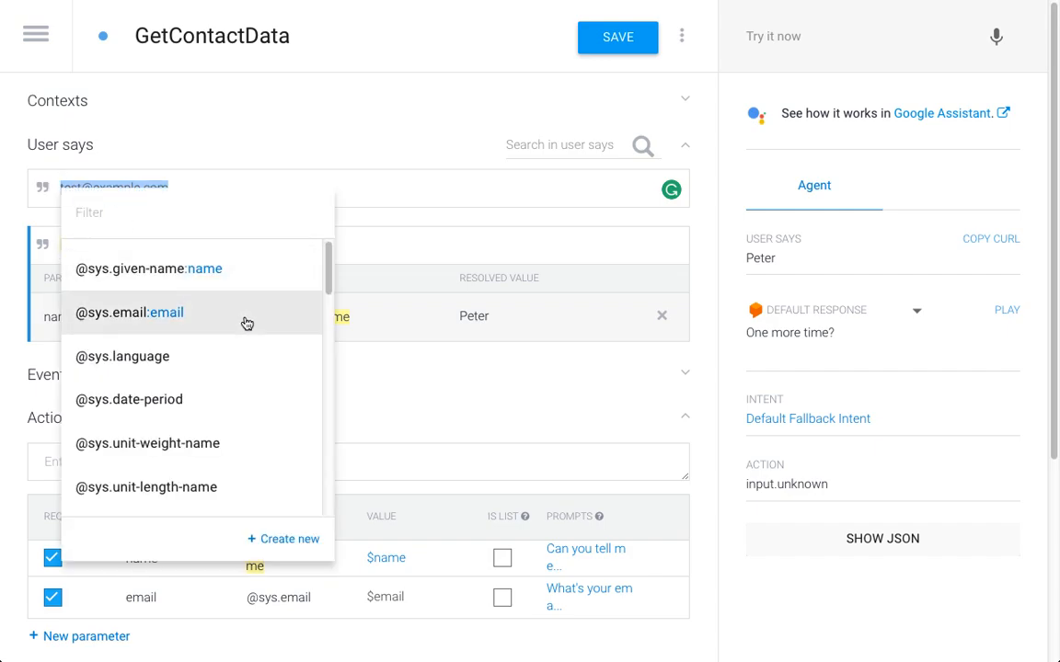
pyautogui.click(114, 312)
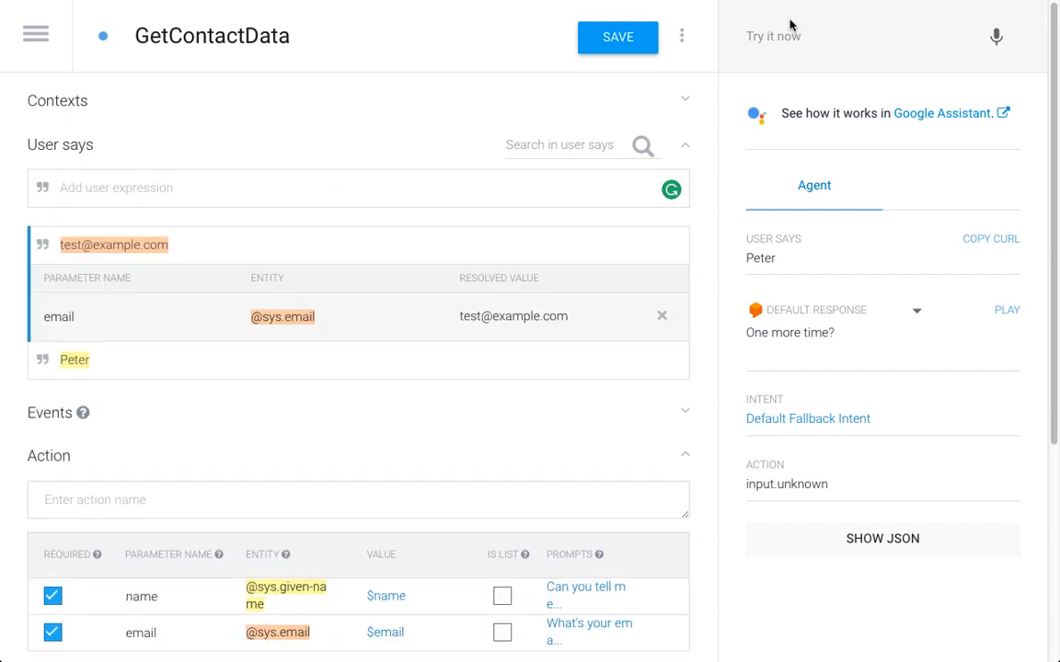
pyautogui.click(617, 37)
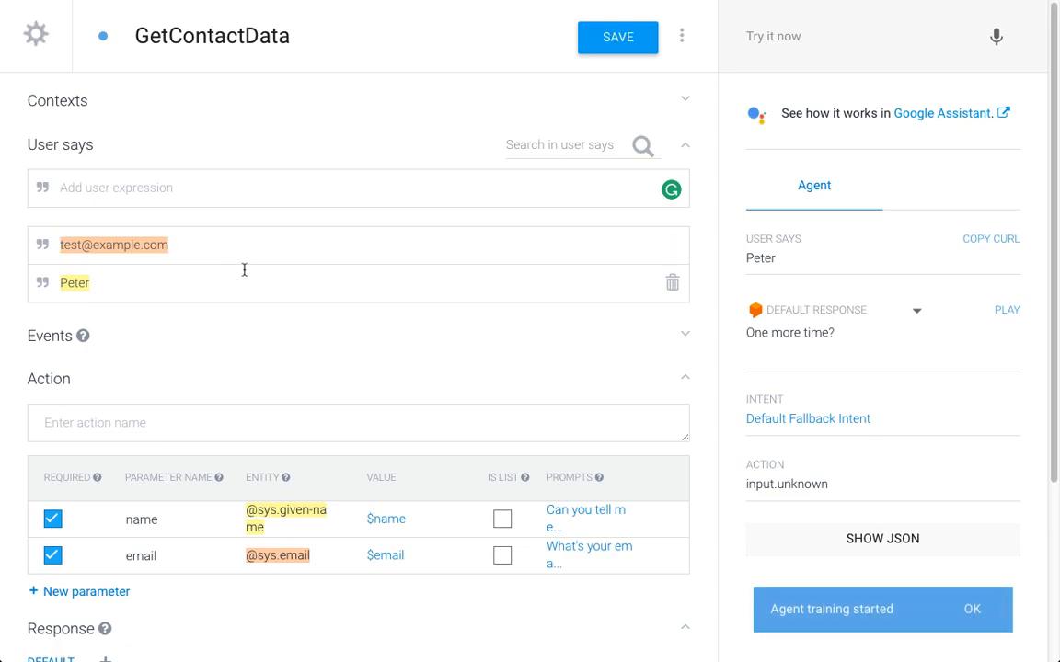
pyautogui.moveTo(356, 199)
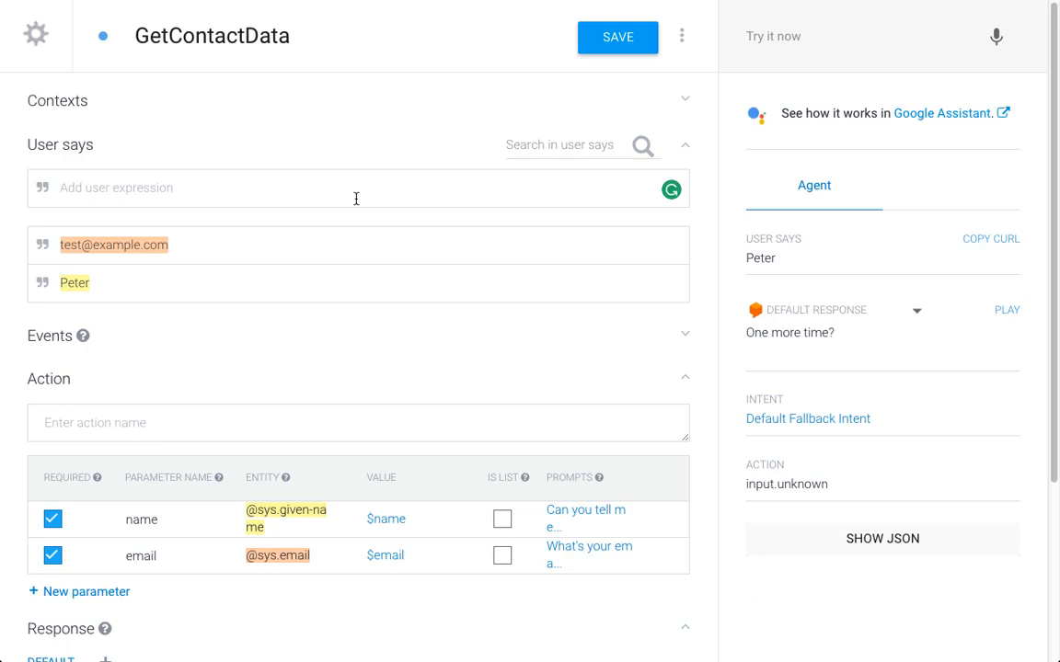
# Add training phrases 'I'm John' and 'My name is John', tagging John as name.
pyautogui.write("I'm")
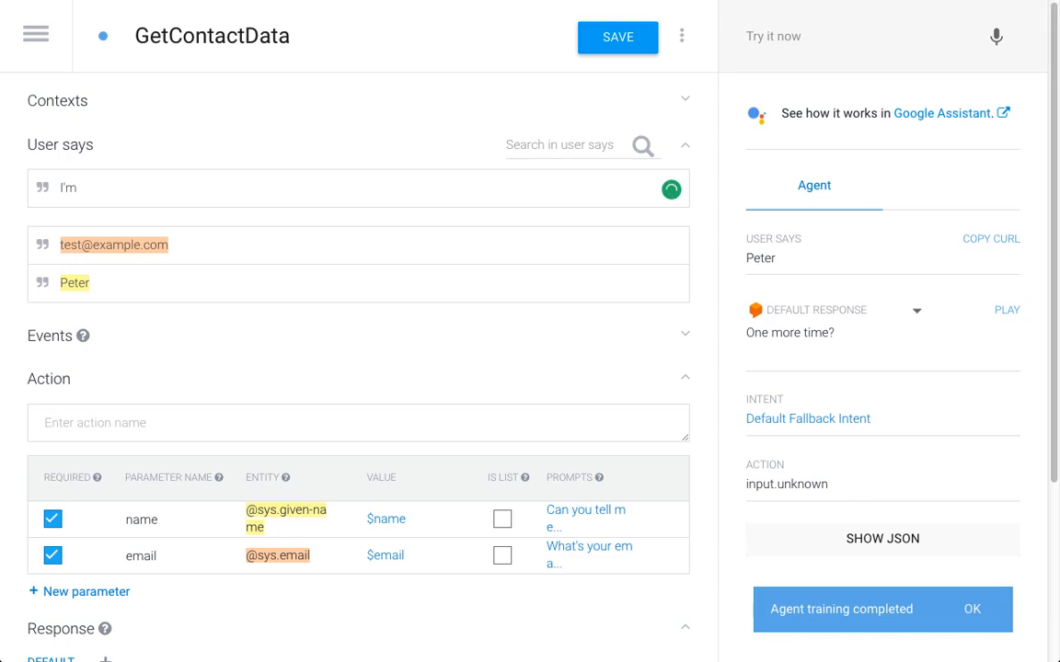
pyautogui.write('John')
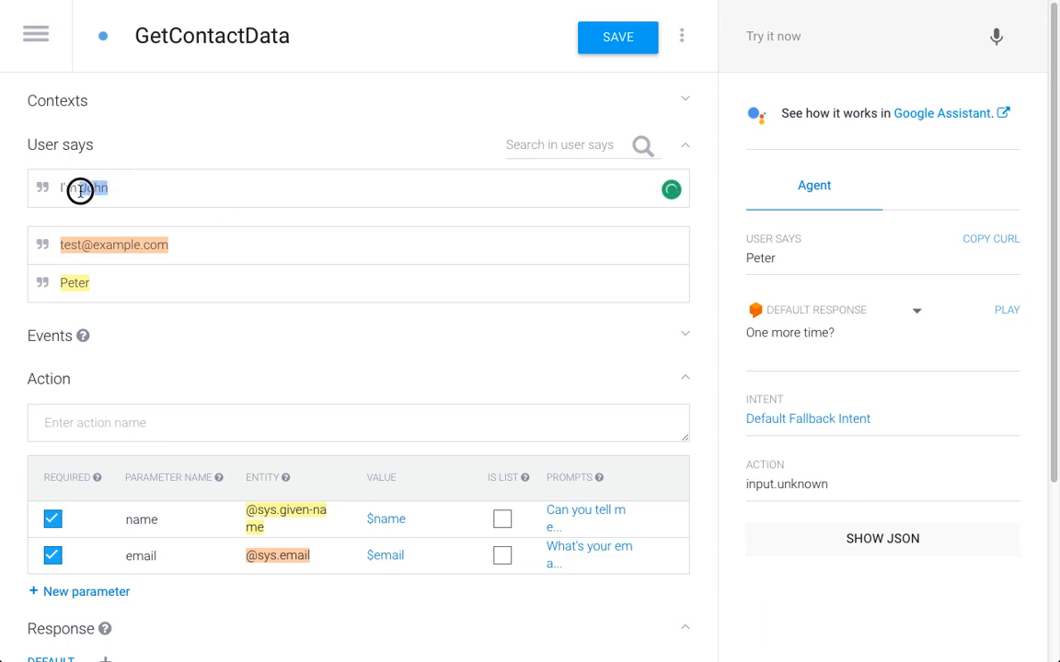
pyautogui.click(92, 188)
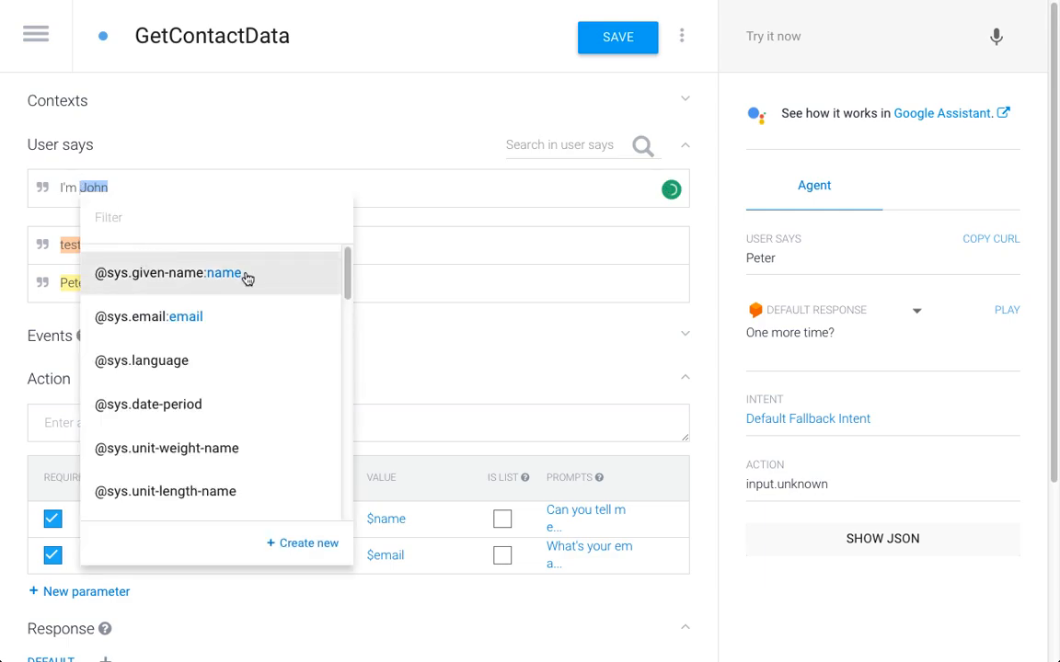
pyautogui.moveTo(288, 277)
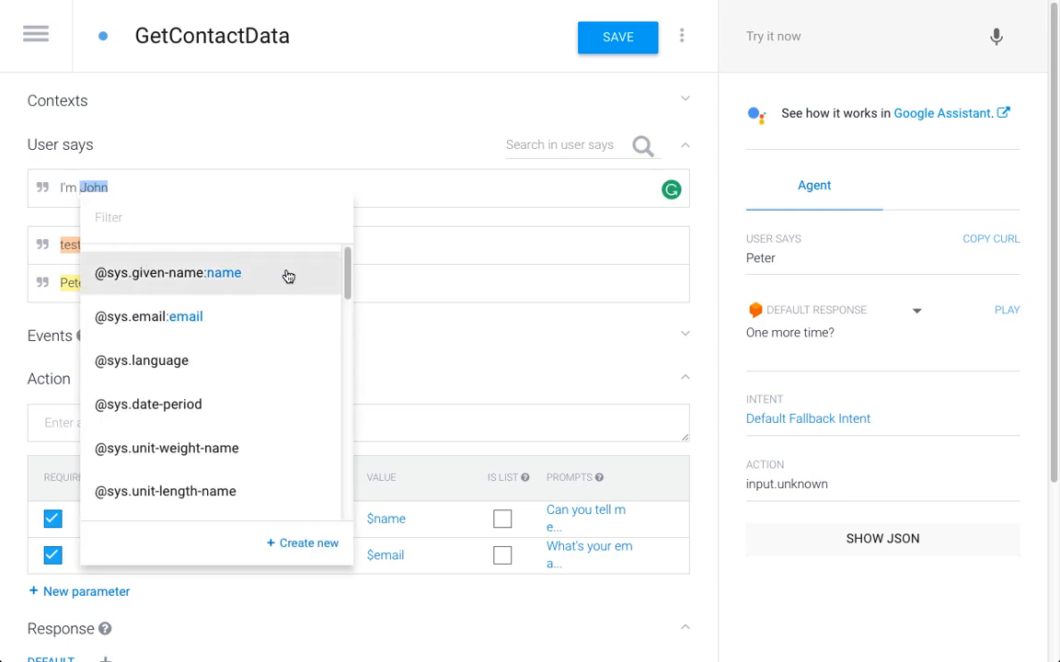
pyautogui.click(153, 273)
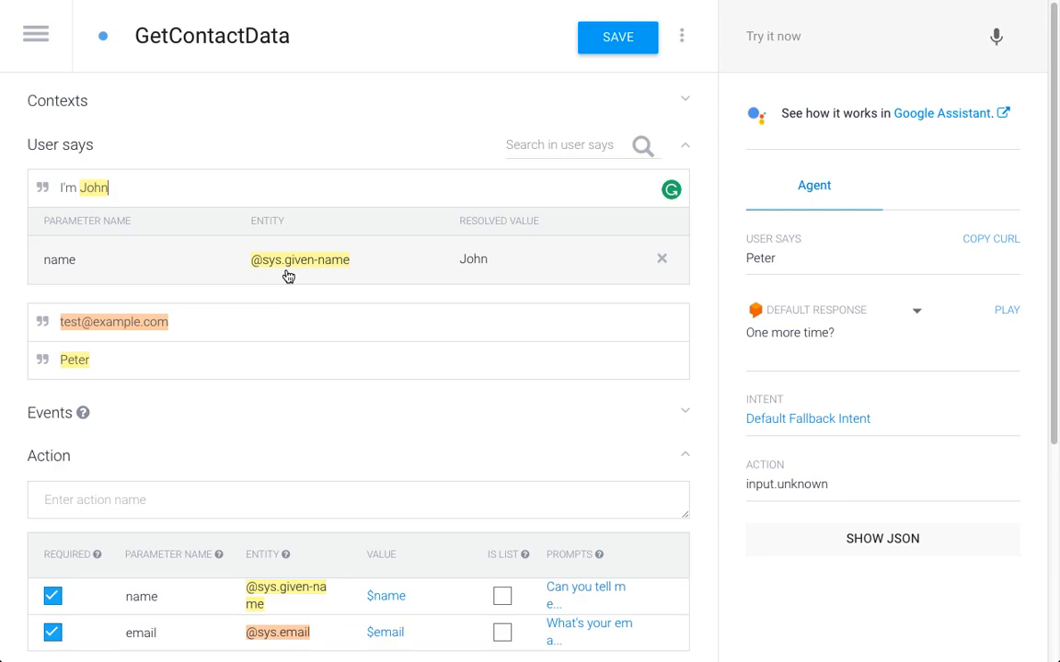
pyautogui.doubleClick(92, 188)
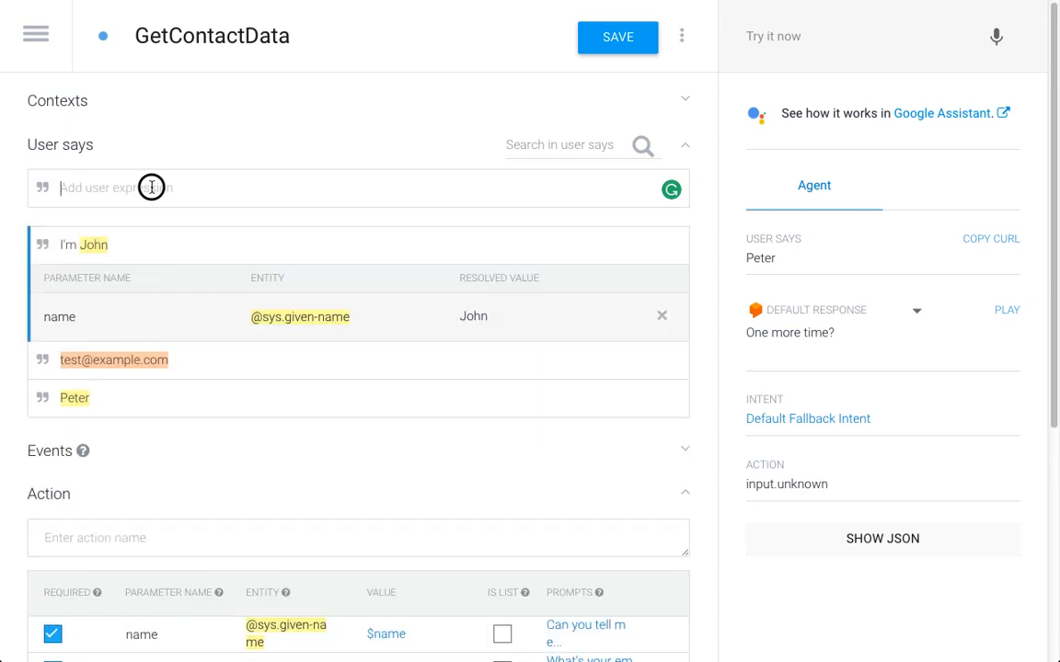
pyautogui.write('M')
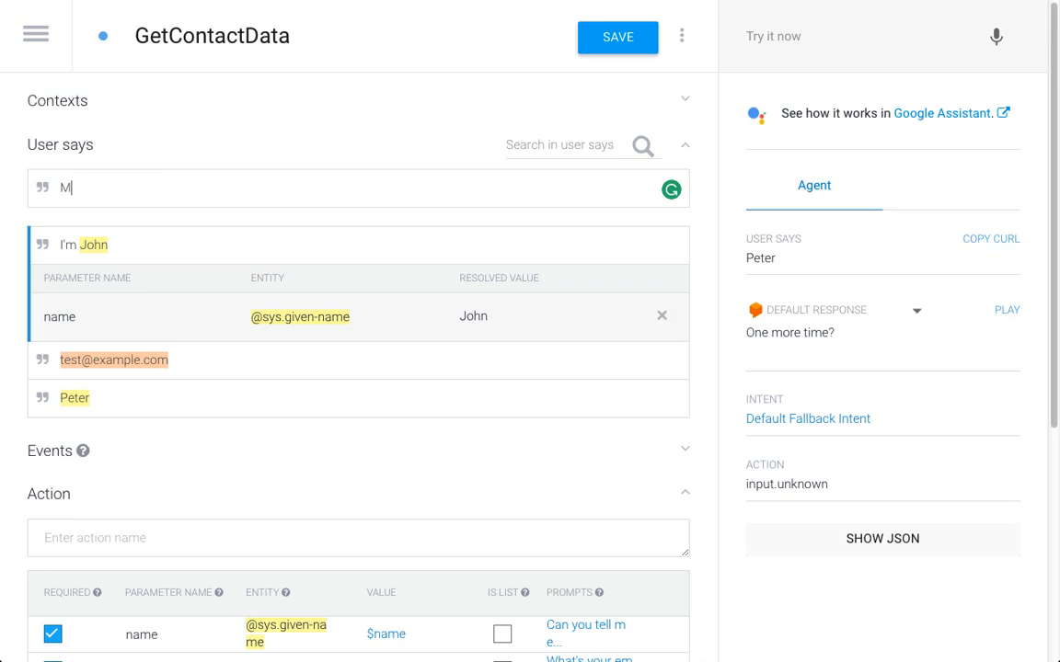
pyautogui.write('y name is J')
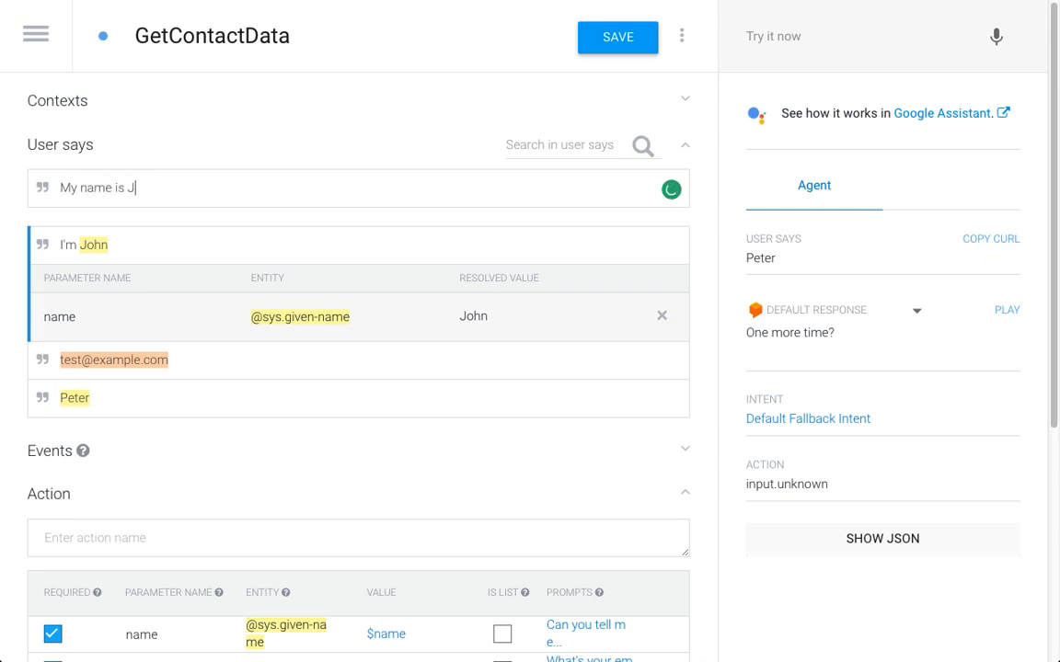
pyautogui.write('ohn')
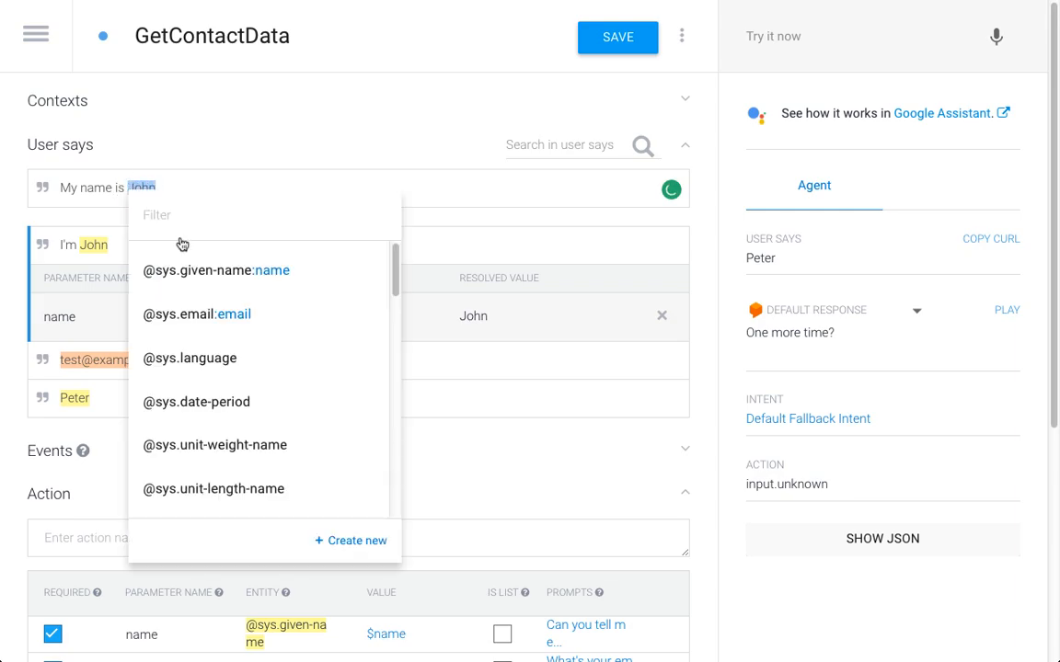
pyautogui.click(214, 270)
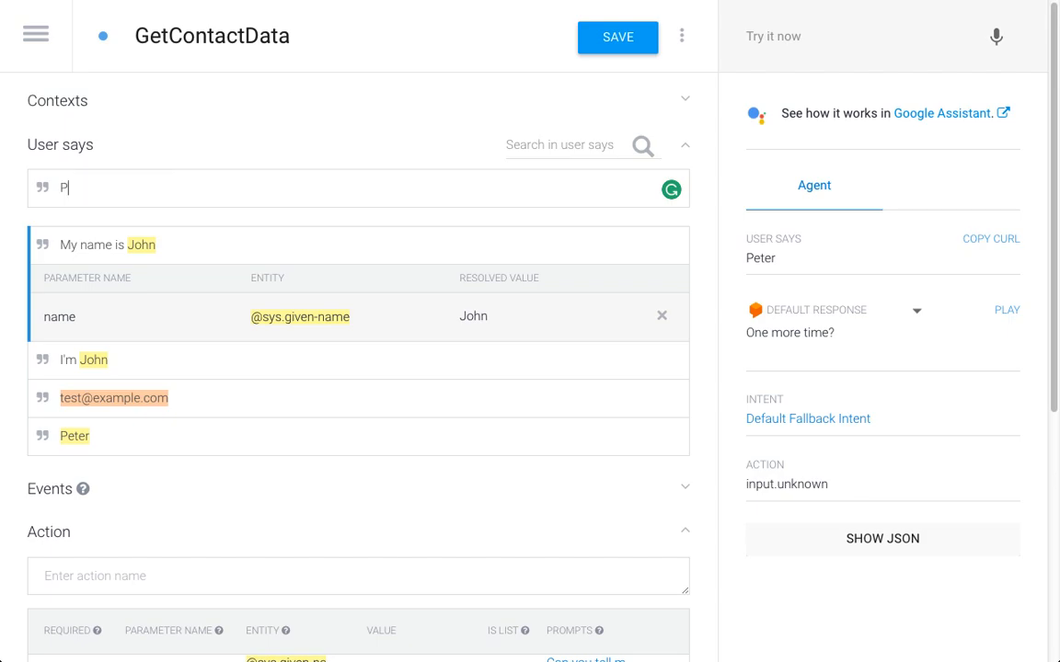
pyautogui.write('ep')
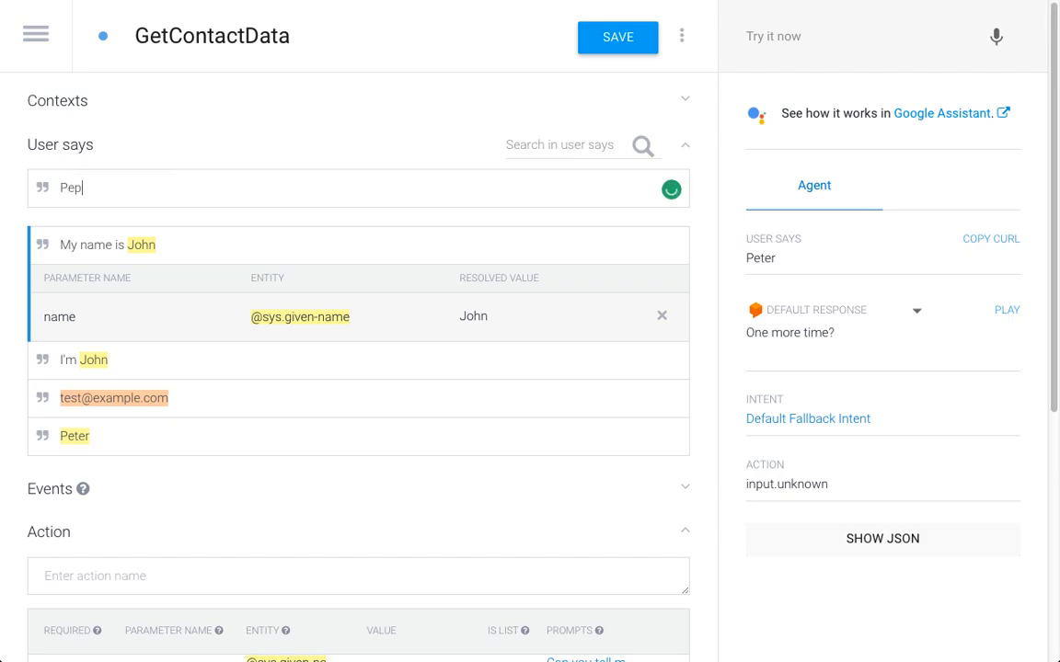
pyautogui.write('People ca')
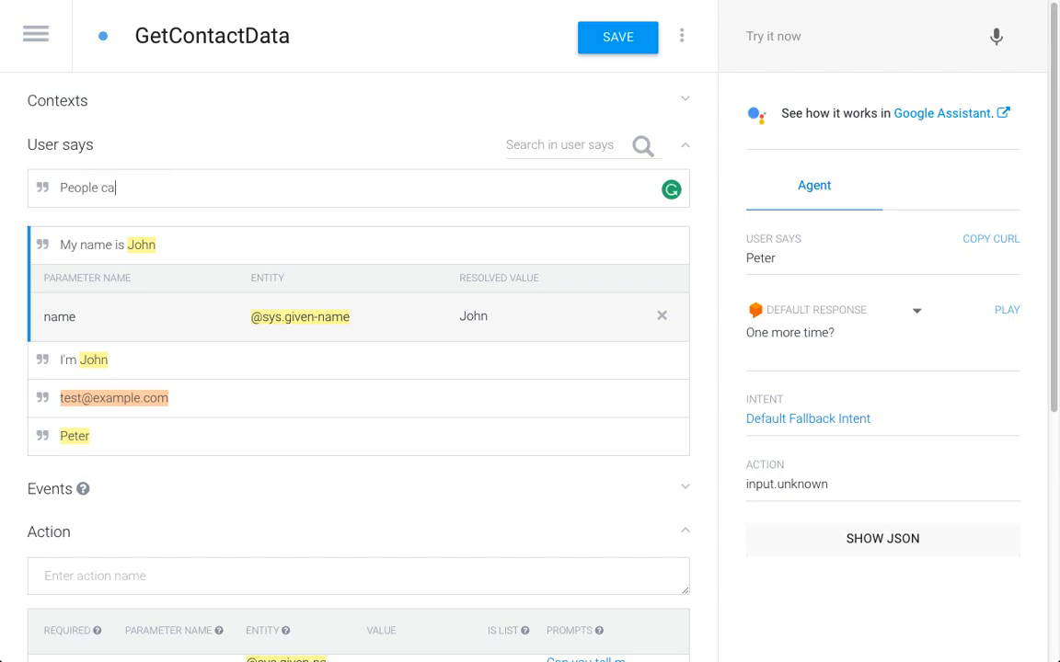
pyautogui.write('ll me John')
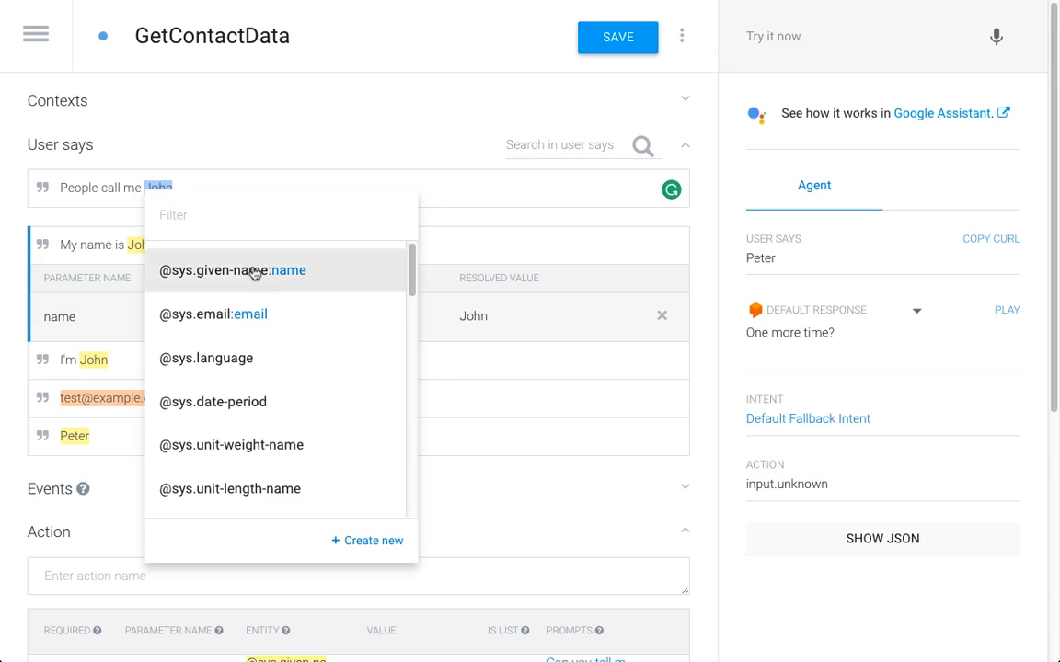
pyautogui.click(230, 270)
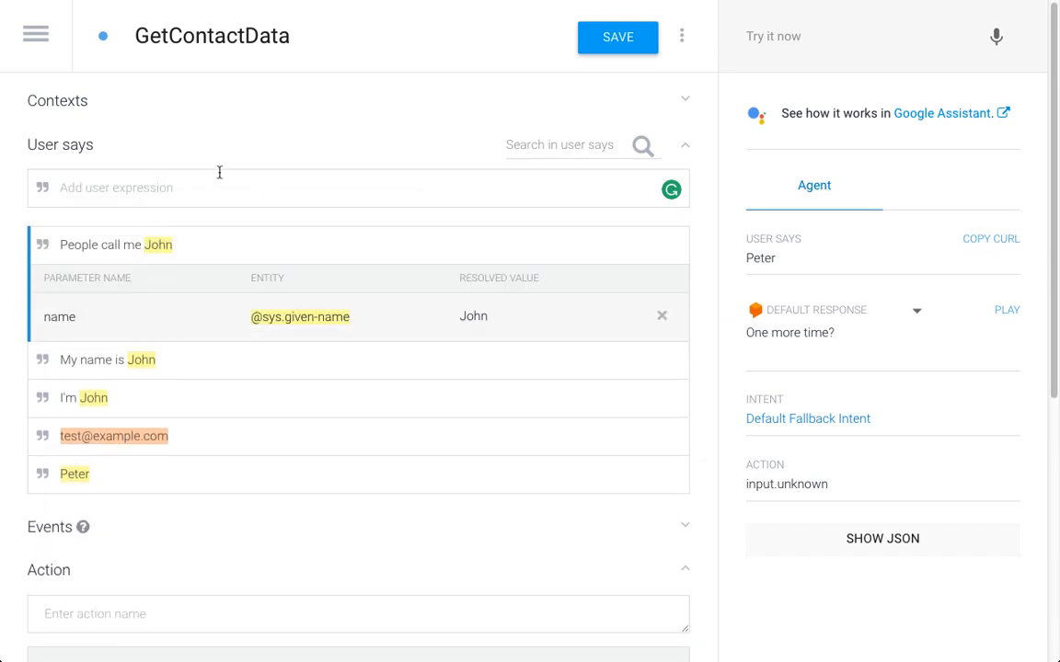
pyautogui.moveTo(224, 203)
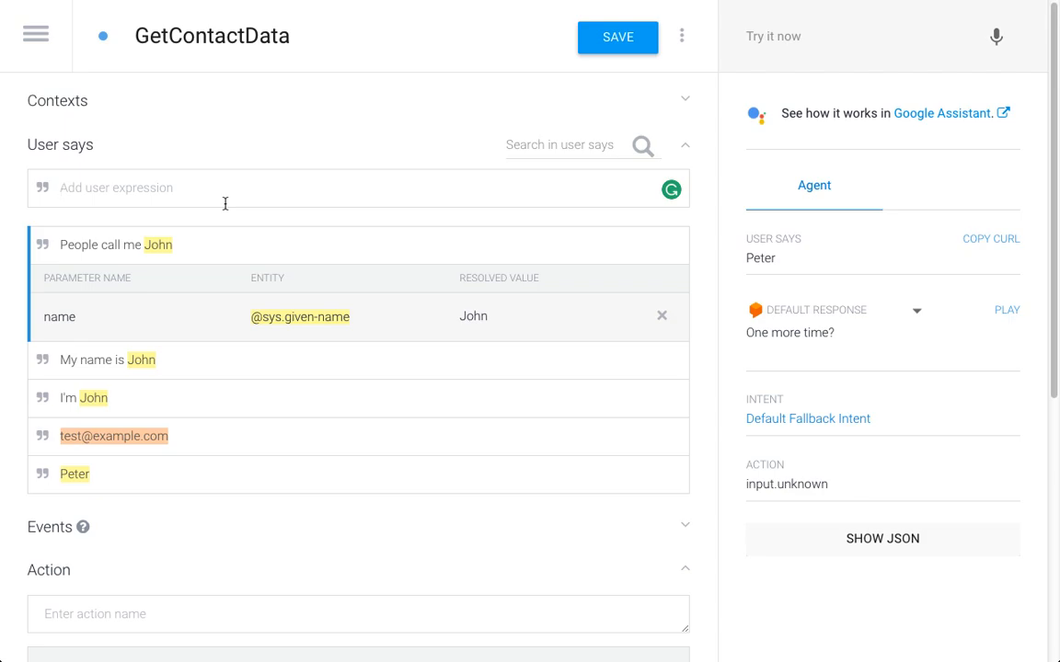
pyautogui.write('My')
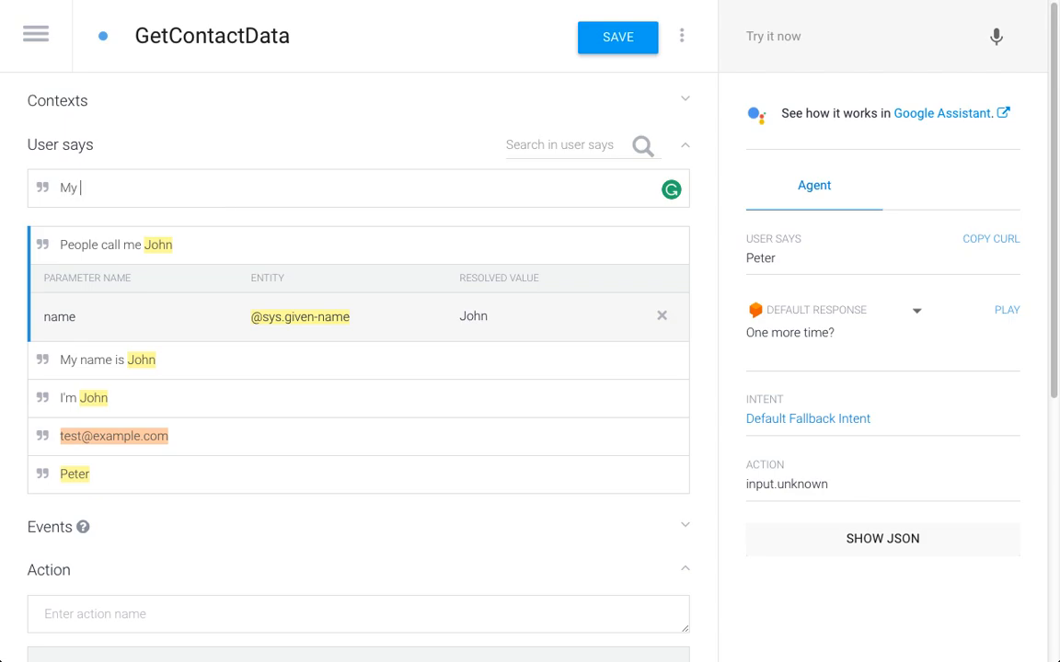
pyautogui.write('email is')
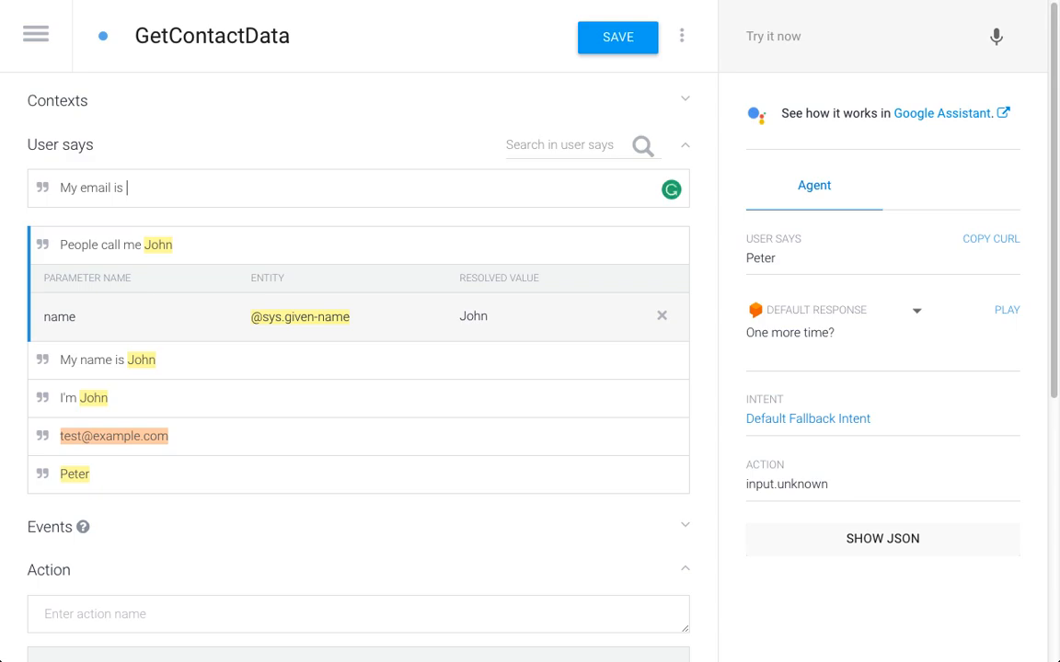
pyautogui.write('test@e')
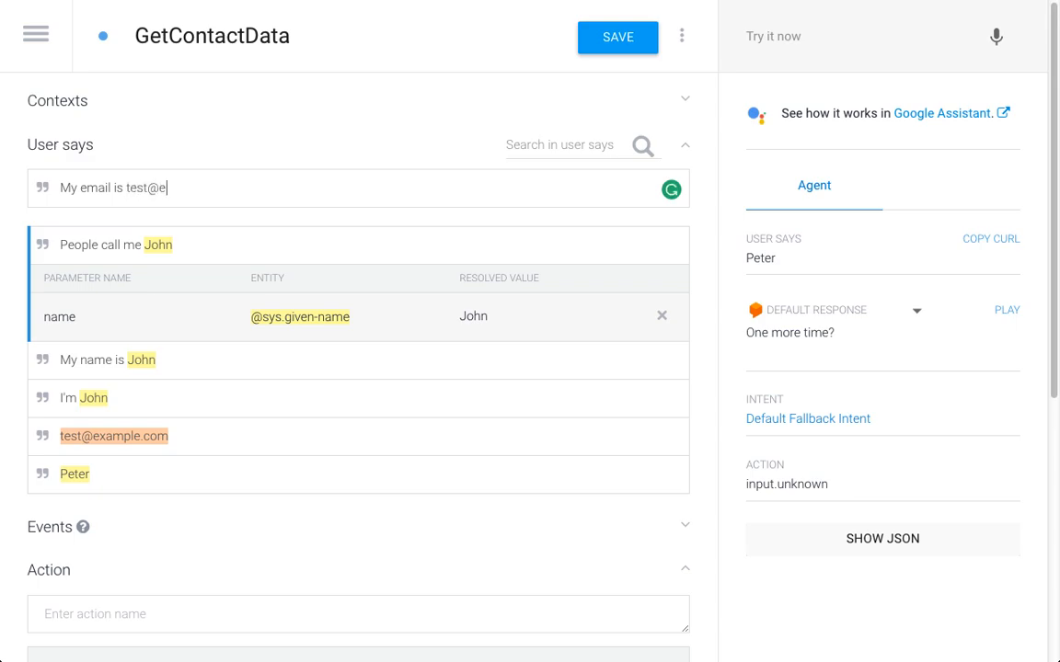
pyautogui.write('xample.com')
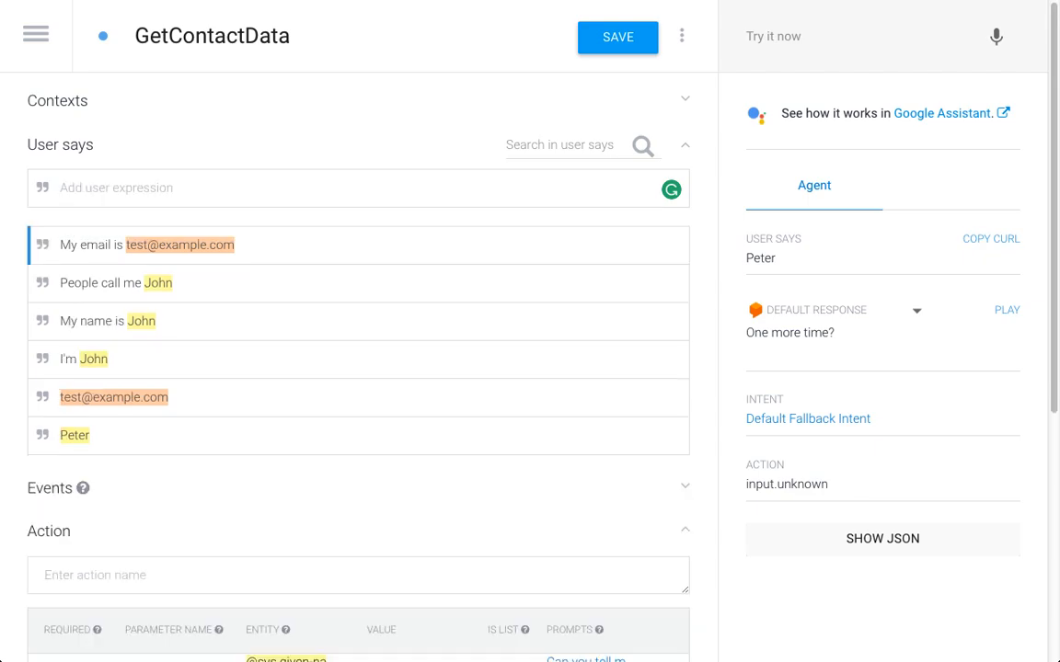
# Save and retrain, then test 'Pawel', which still falls to Default Fallback Intent.
pyautogui.click(617, 37)
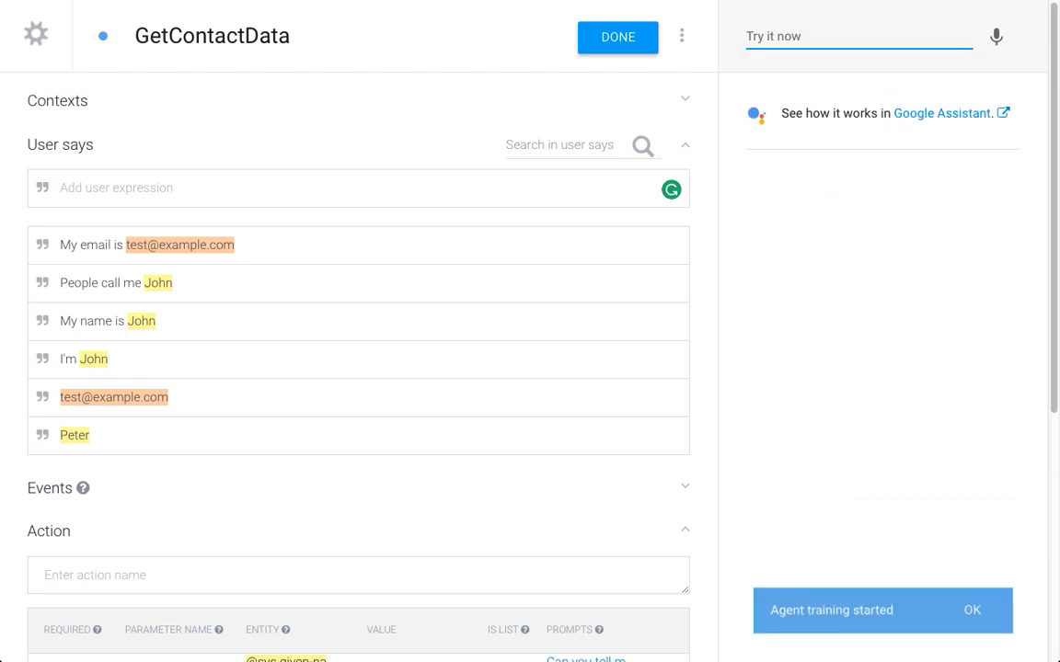
pyautogui.click(858, 36)
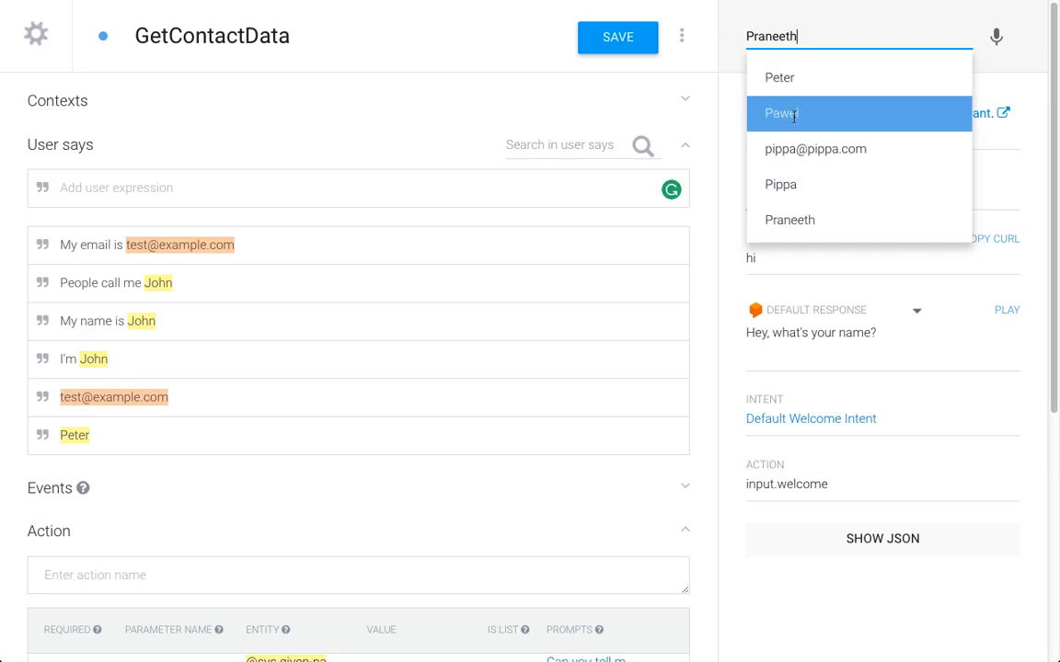
pyautogui.click(781, 114)
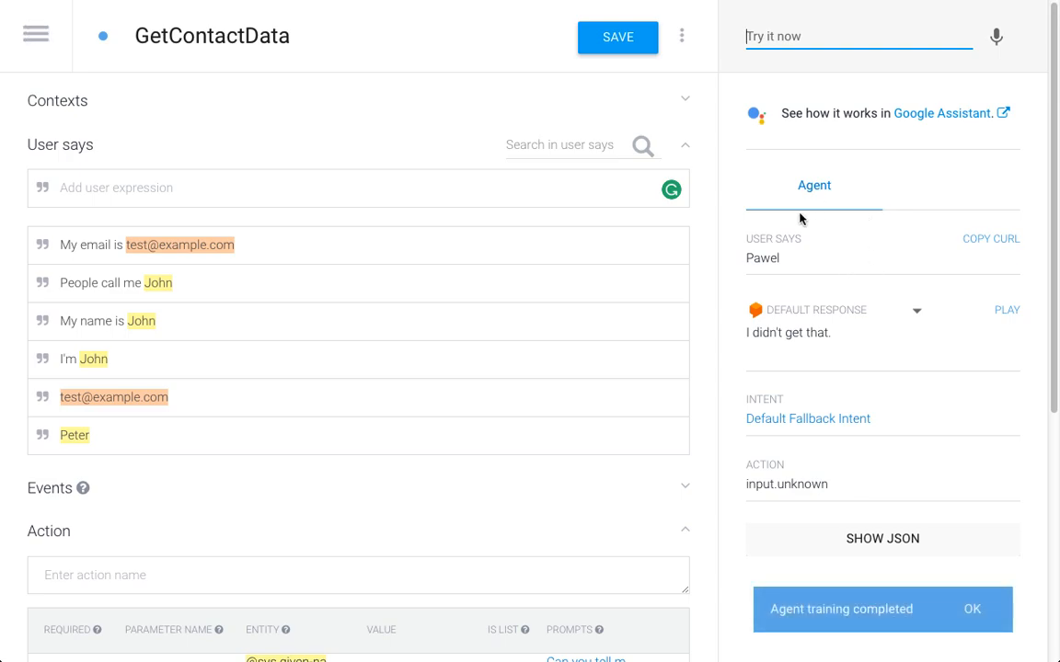
pyautogui.moveTo(844, 253)
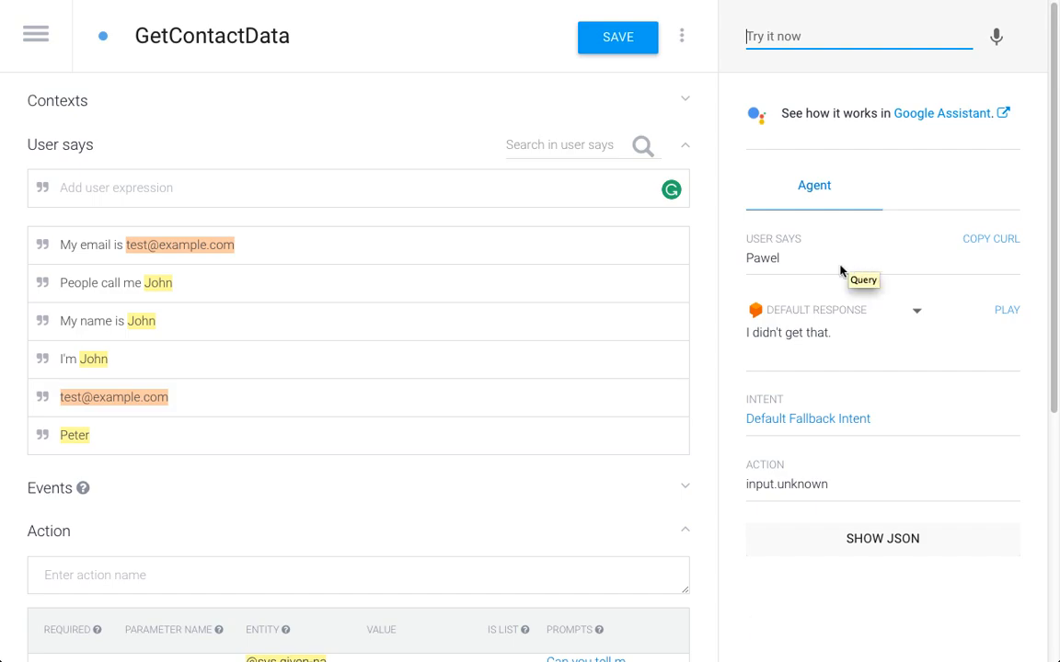
pyautogui.scroll(-3)
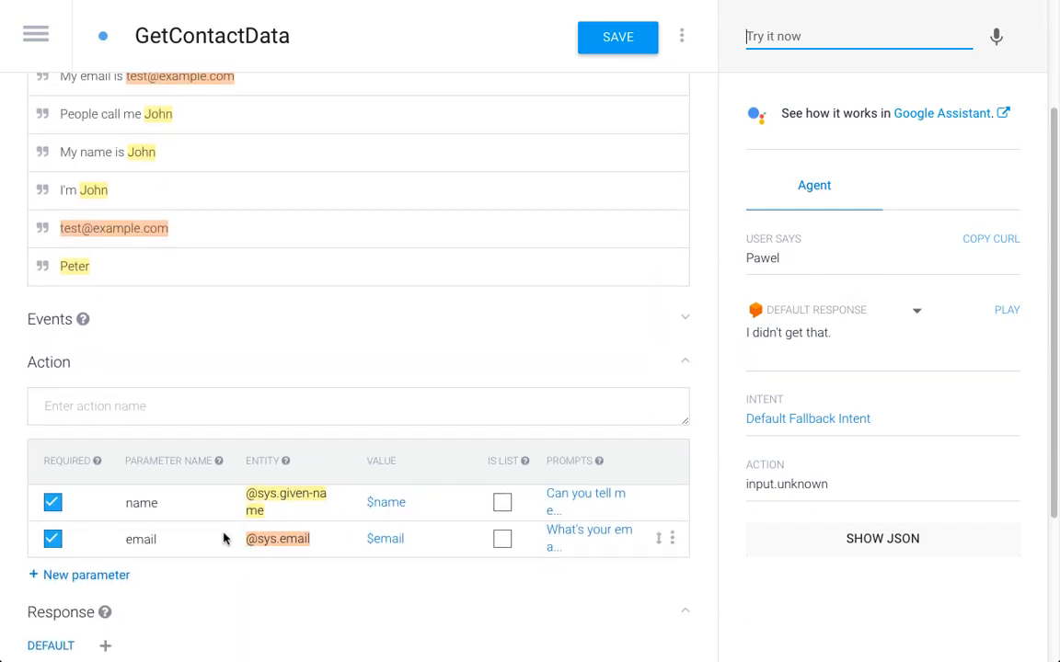
pyautogui.moveTo(705, 139)
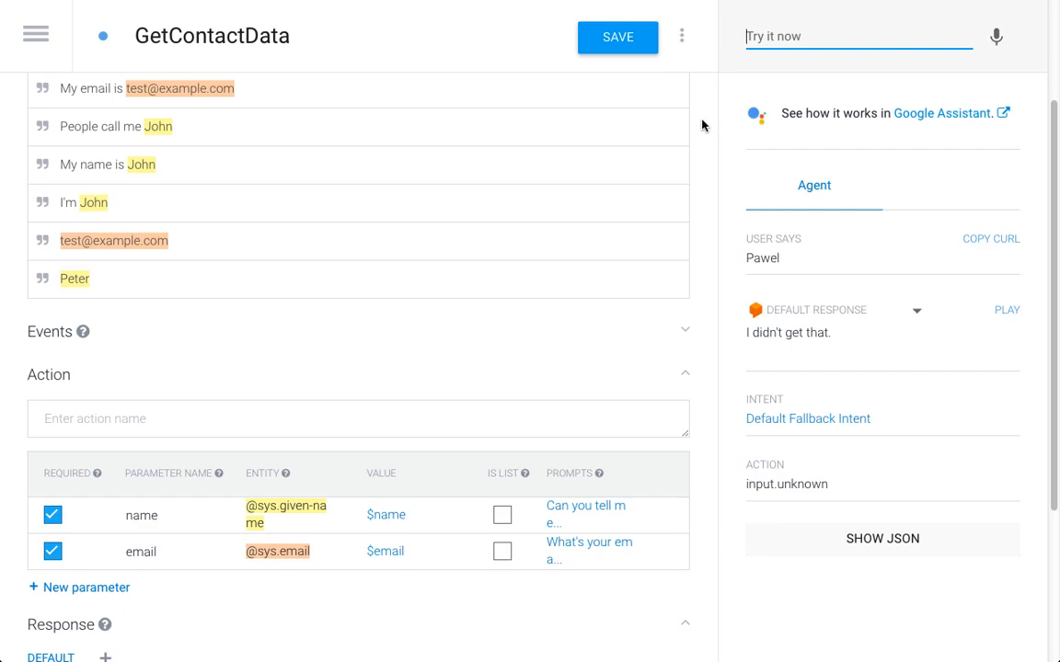
pyautogui.moveTo(845, 67)
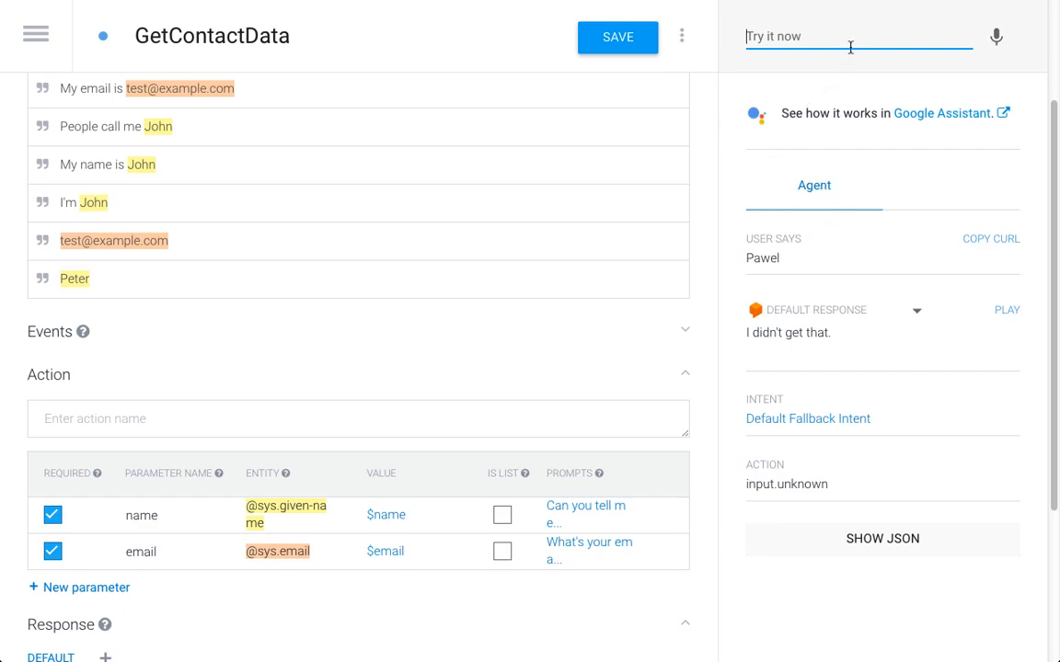
pyautogui.write('Peter')
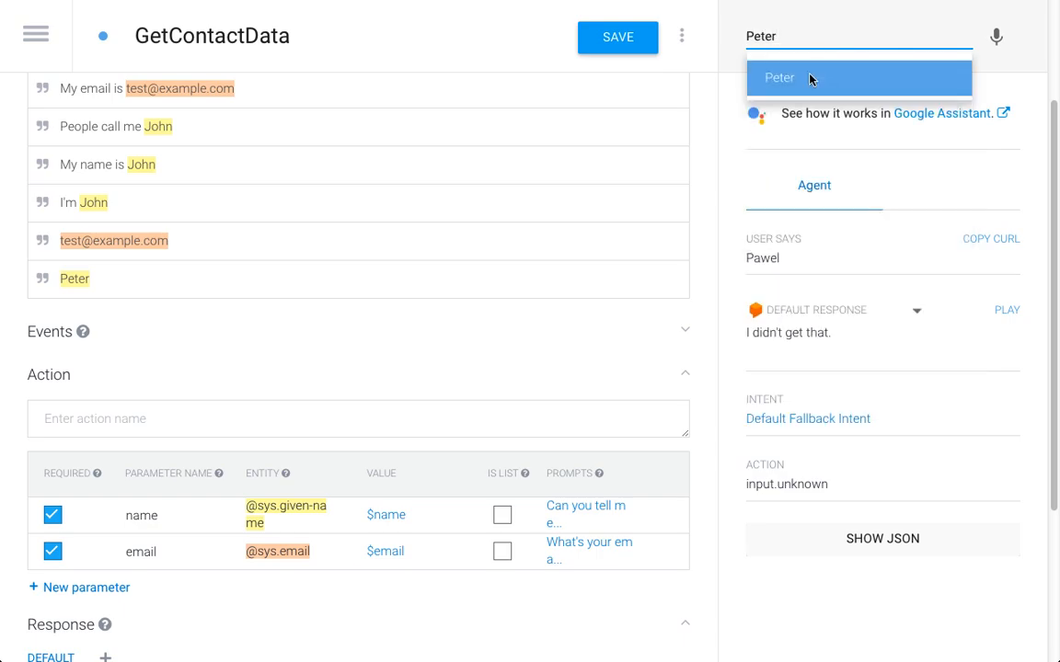
pyautogui.click(779, 77)
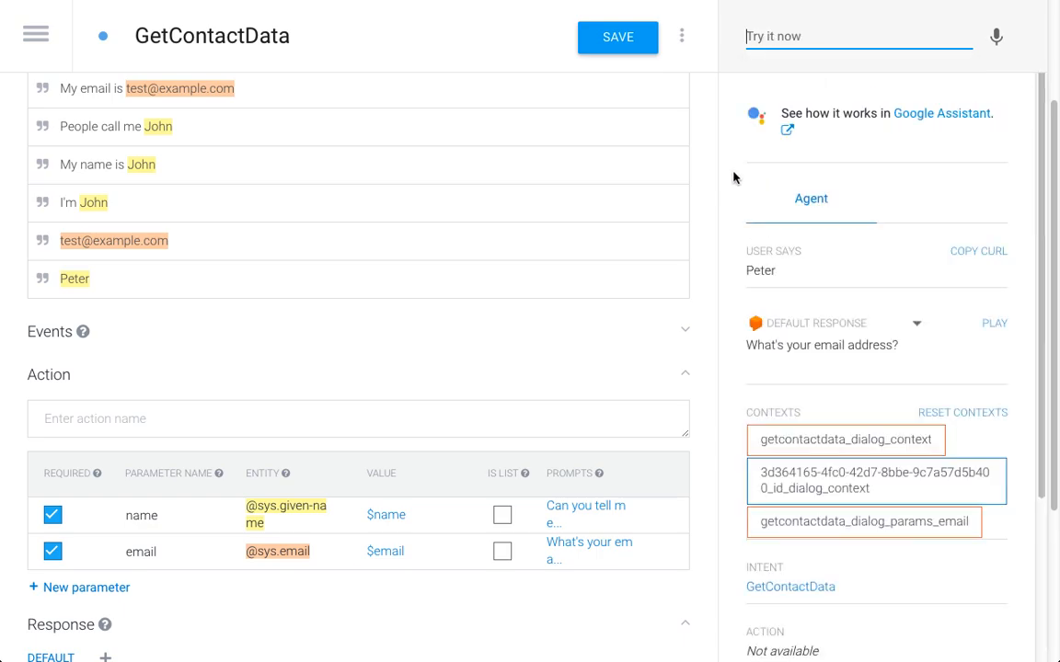
pyautogui.moveTo(856, 172)
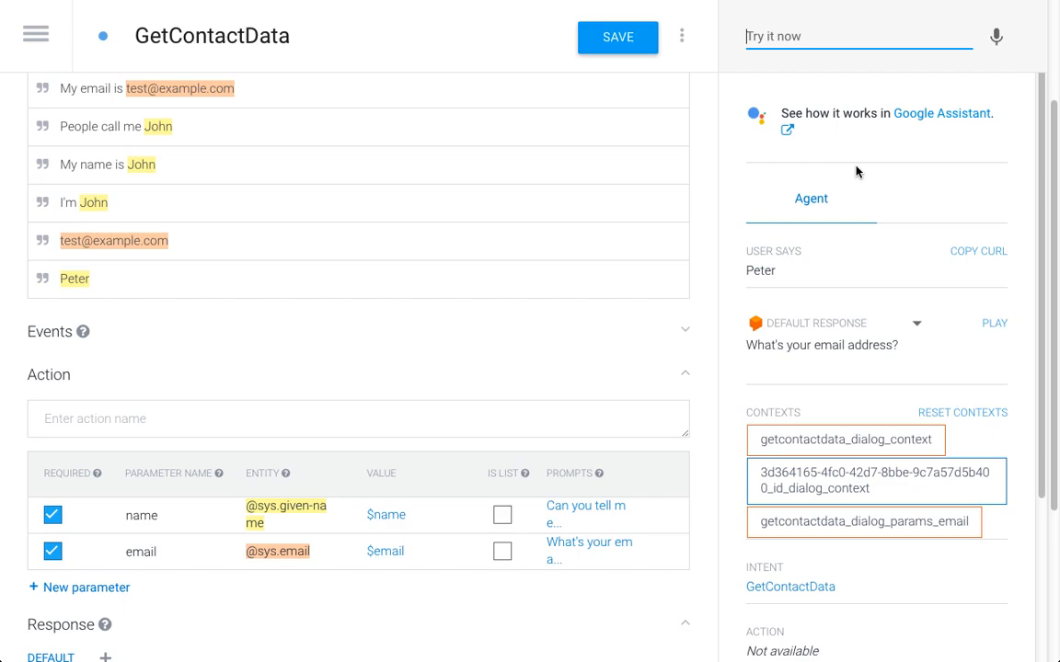
pyautogui.write('peter@t')
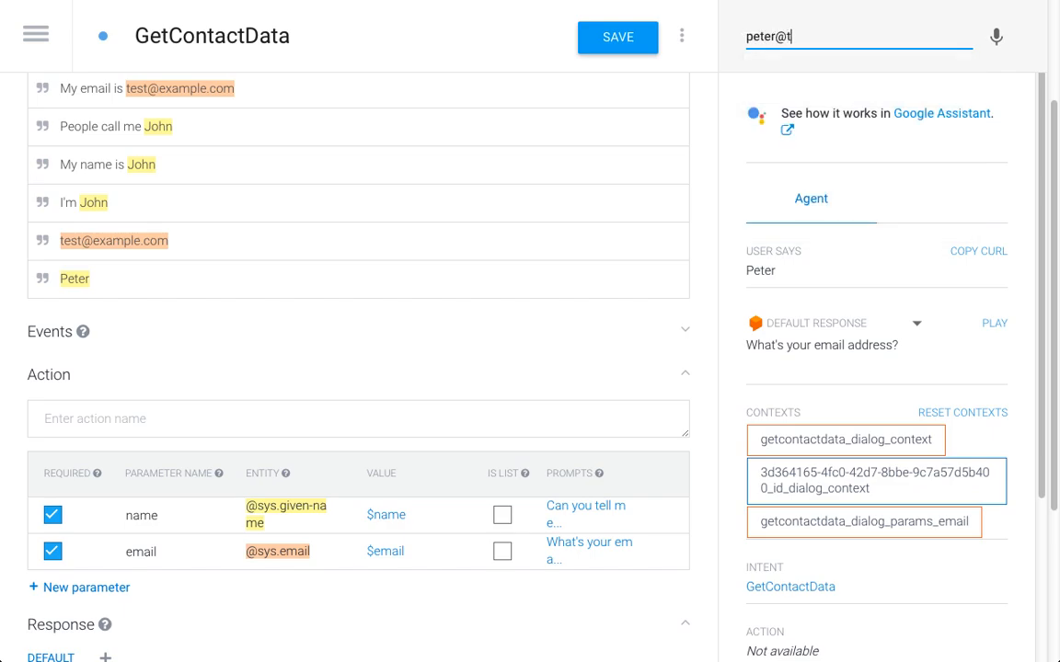
pyautogui.write('est.com')
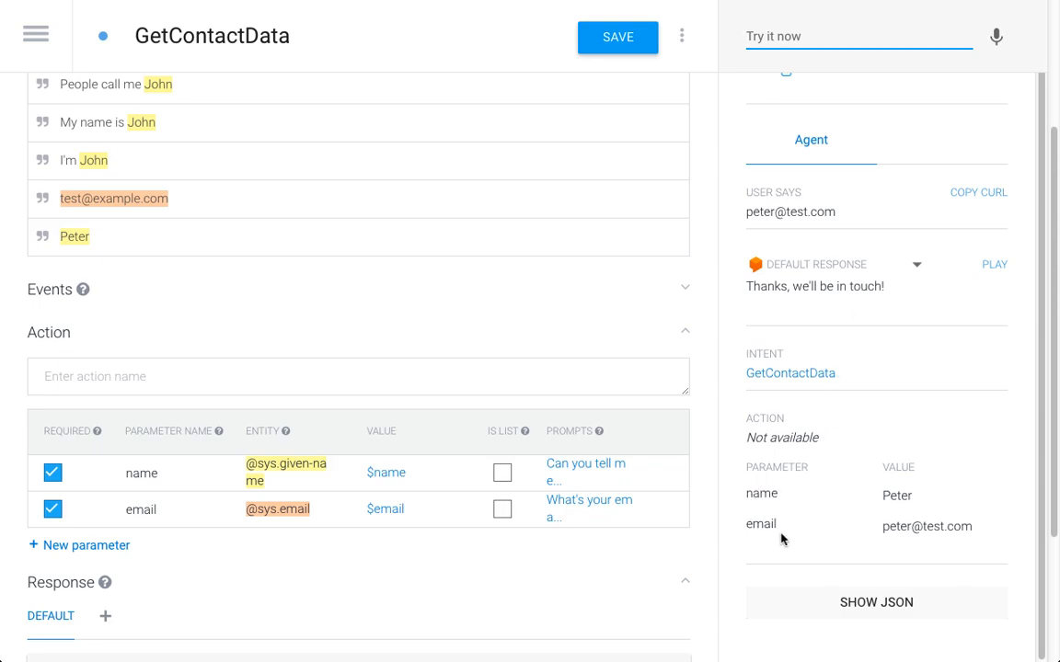
pyautogui.moveTo(786, 513)
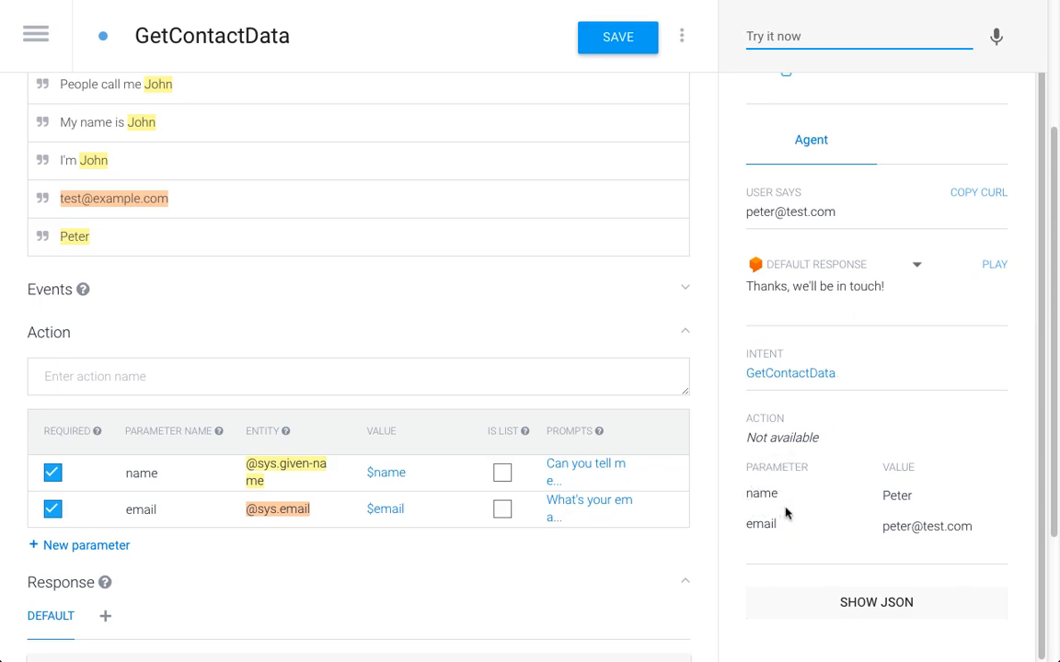
pyautogui.moveTo(721, 92)
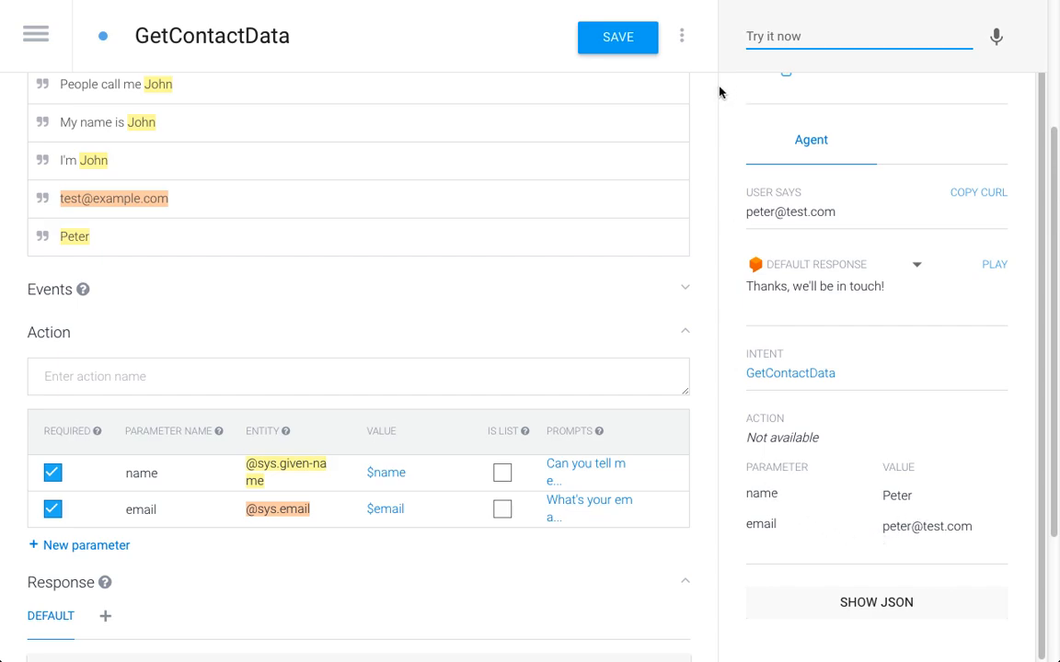
pyautogui.scroll(-3)
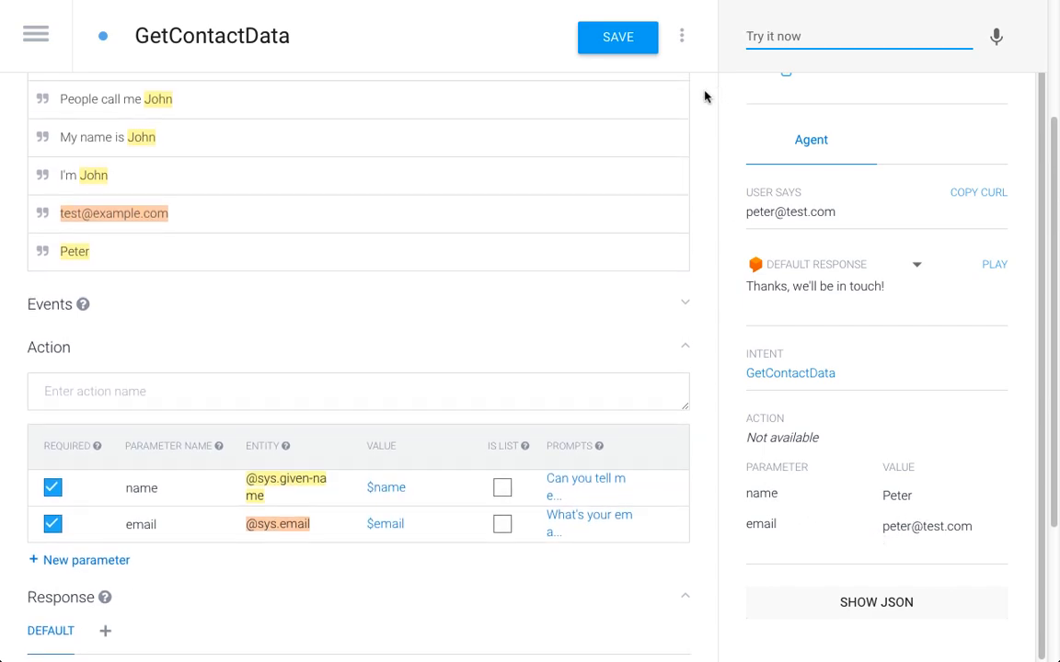